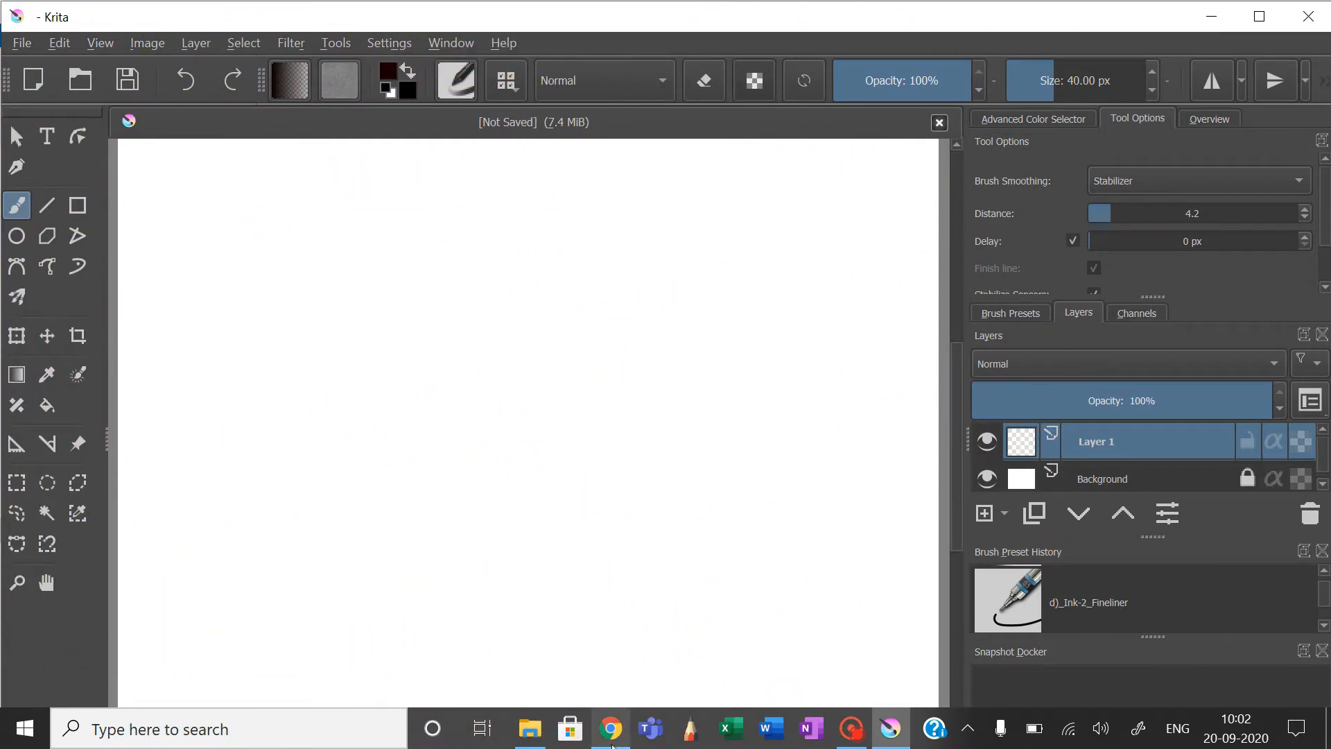
# Browse the Brush Packs on the Krita Manual's Resources page, including the Concept art & Illustration Pack
pyautogui.click(610, 728)
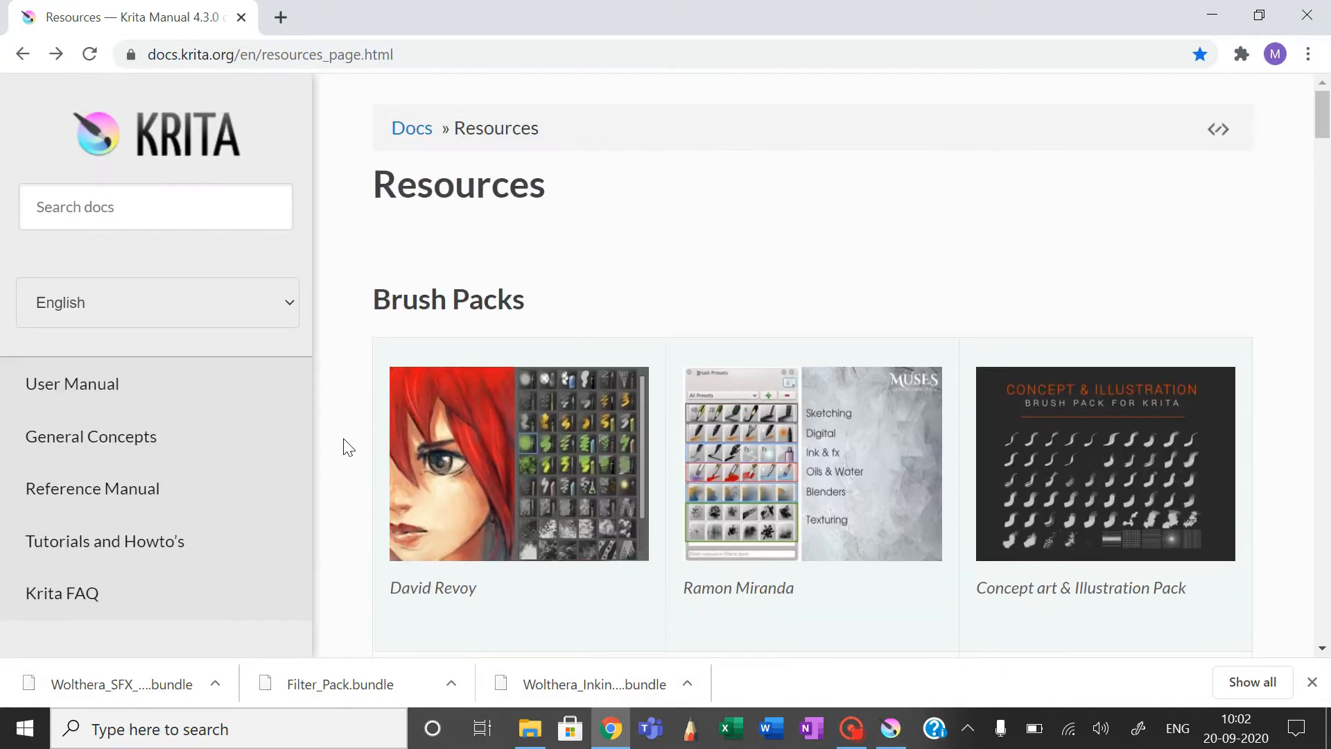
pyautogui.moveTo(594, 253)
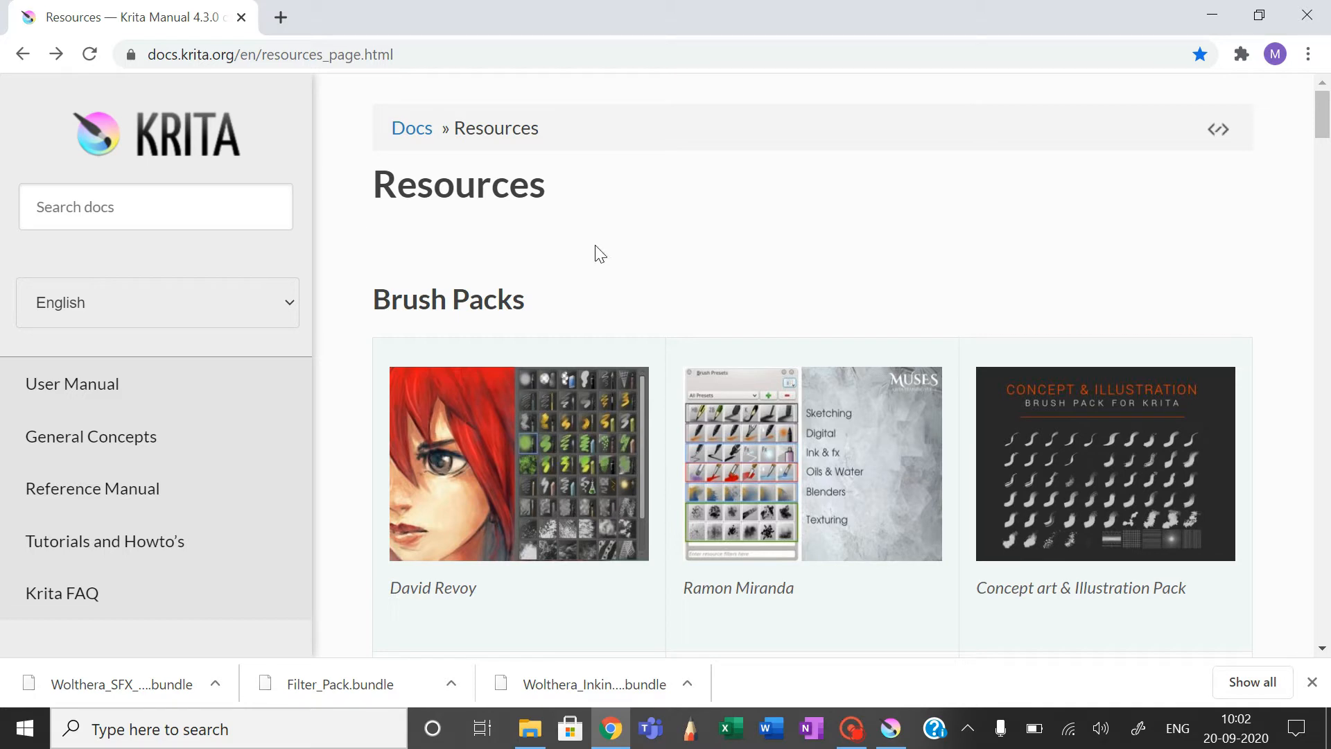
pyautogui.moveTo(1023, 292)
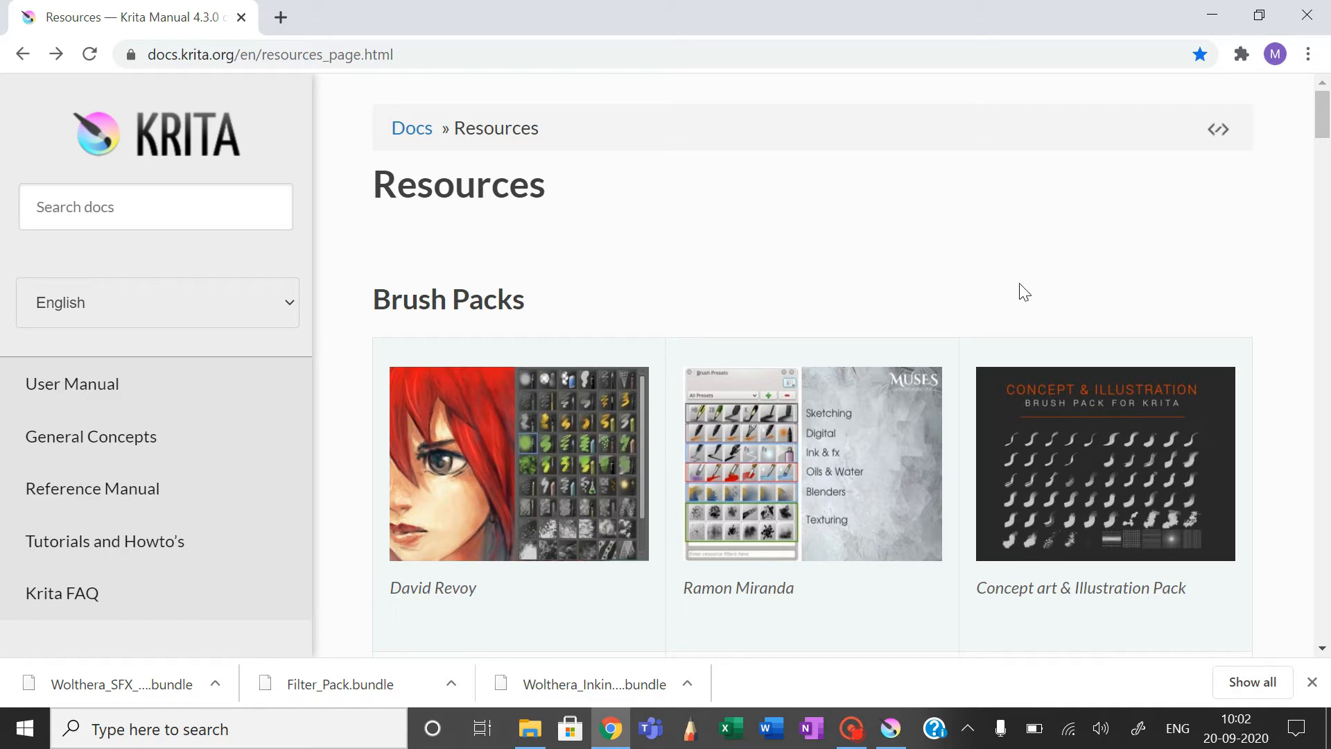
pyautogui.moveTo(1283, 293)
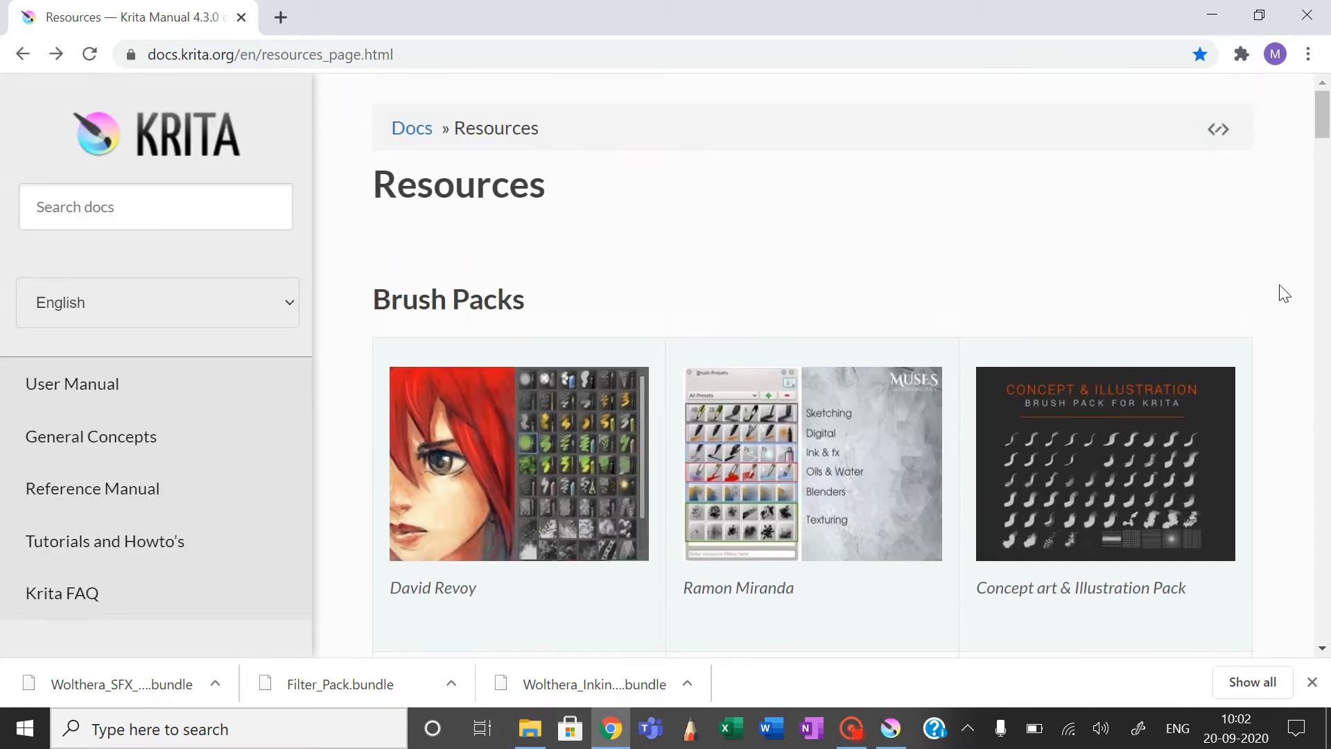
pyautogui.scroll(-3)
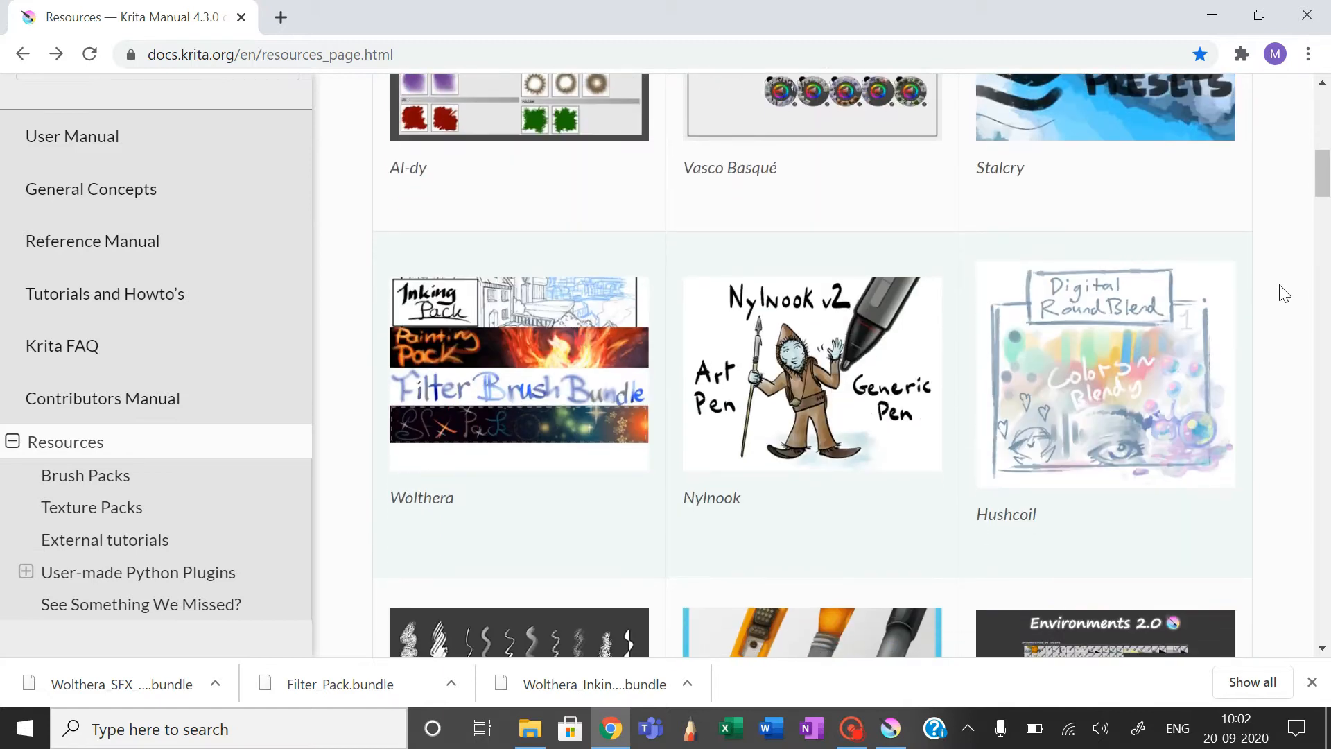
pyautogui.scroll(3)
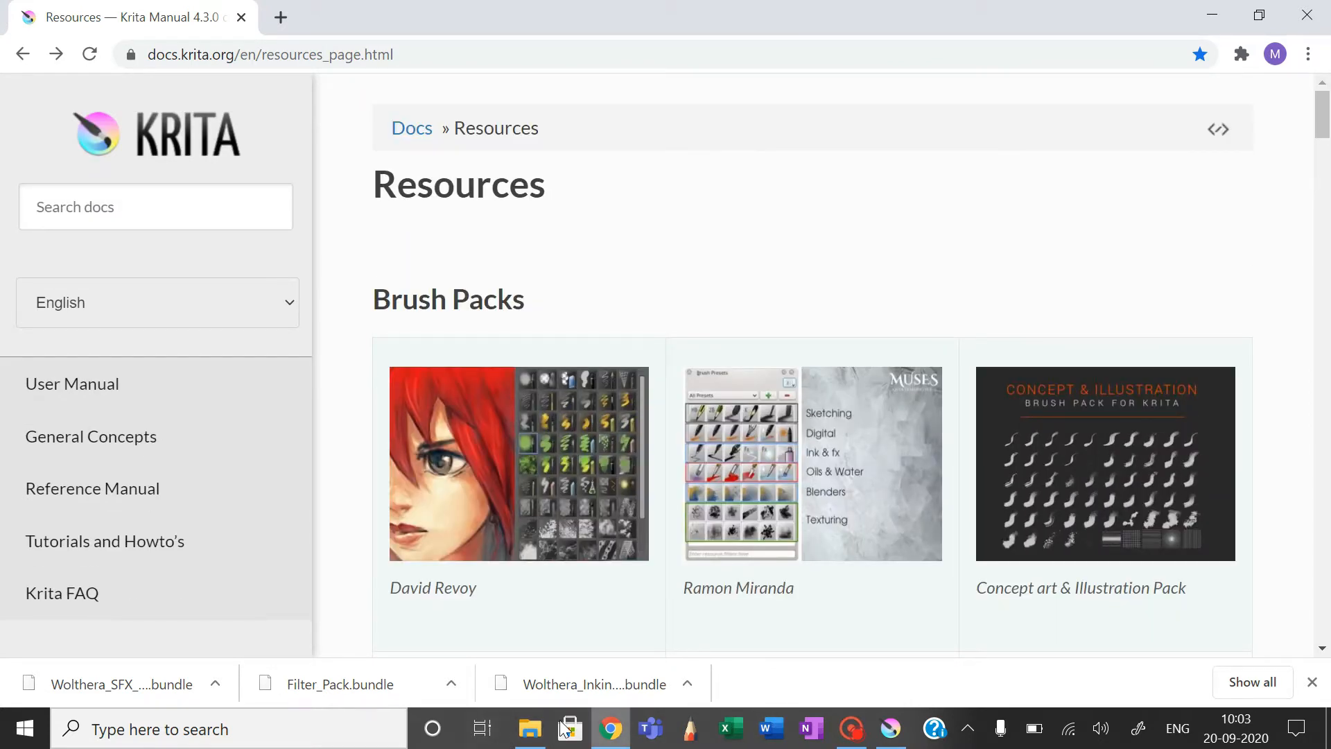
# Peek inside the concept&illustration zip, then return to the krita brushes folder
pyautogui.click(529, 729)
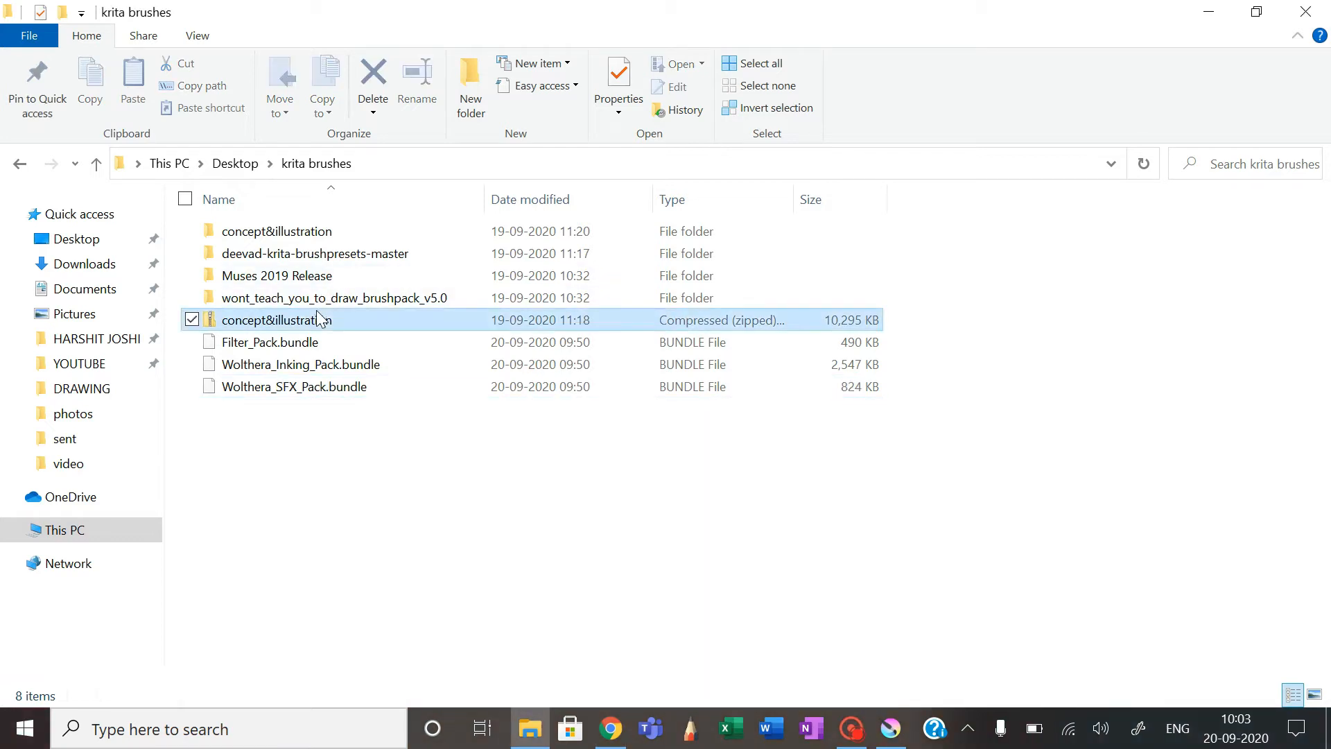
pyautogui.doubleClick(275, 319)
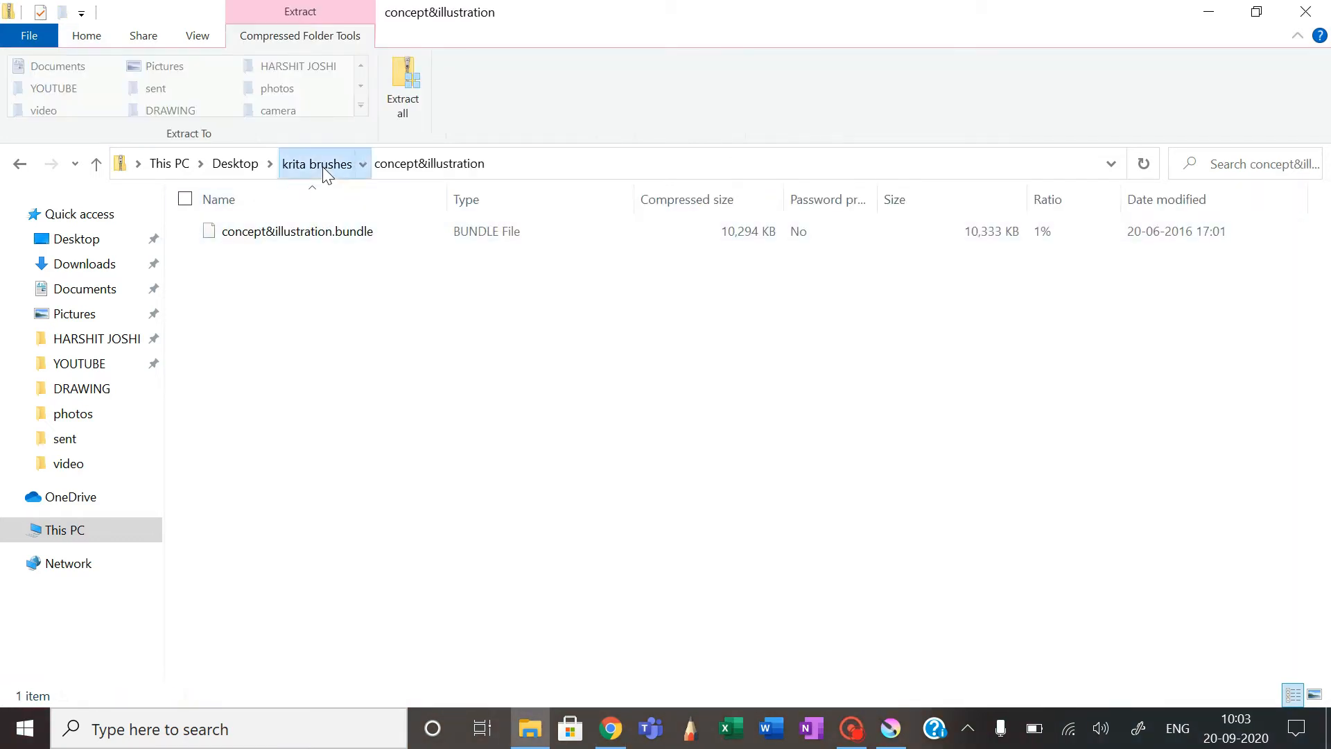
pyautogui.click(316, 163)
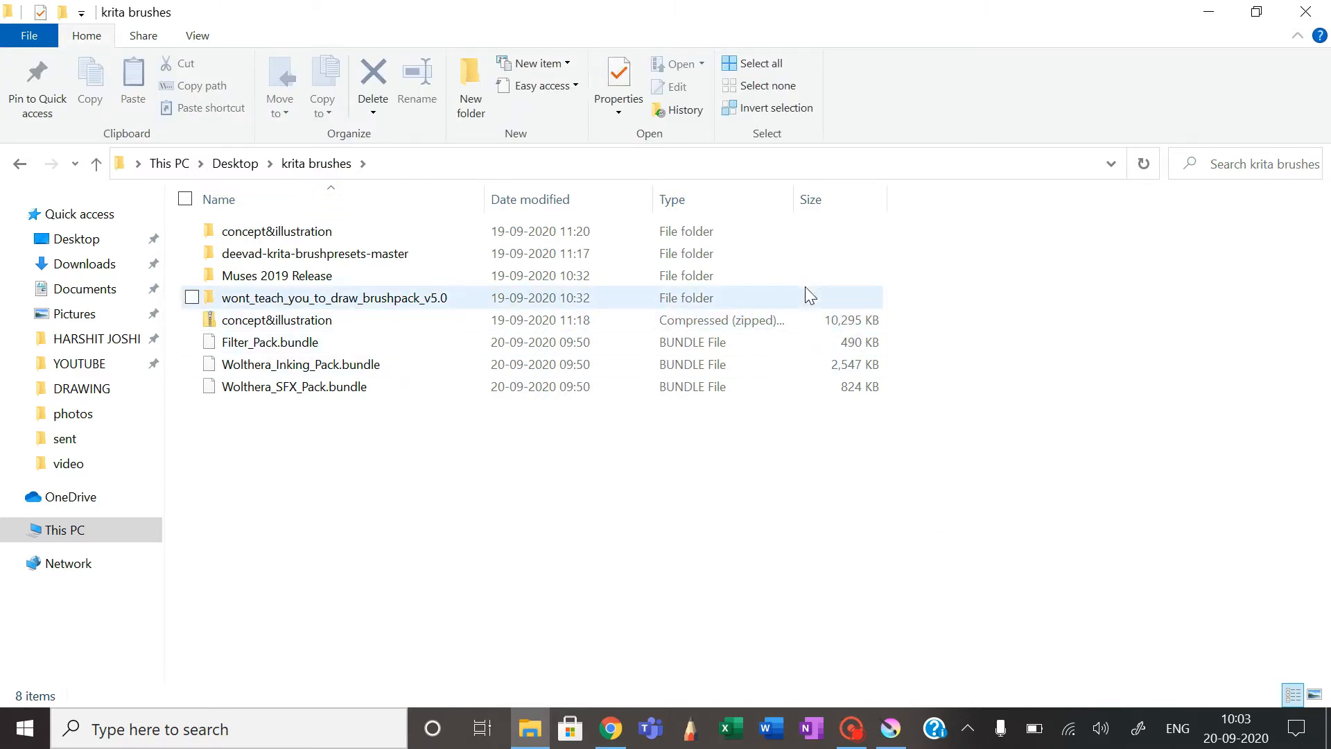
# Open Settings > Manage Resources in Krita to view active bundles like Filter_Pack and Muses
pyautogui.click(889, 729)
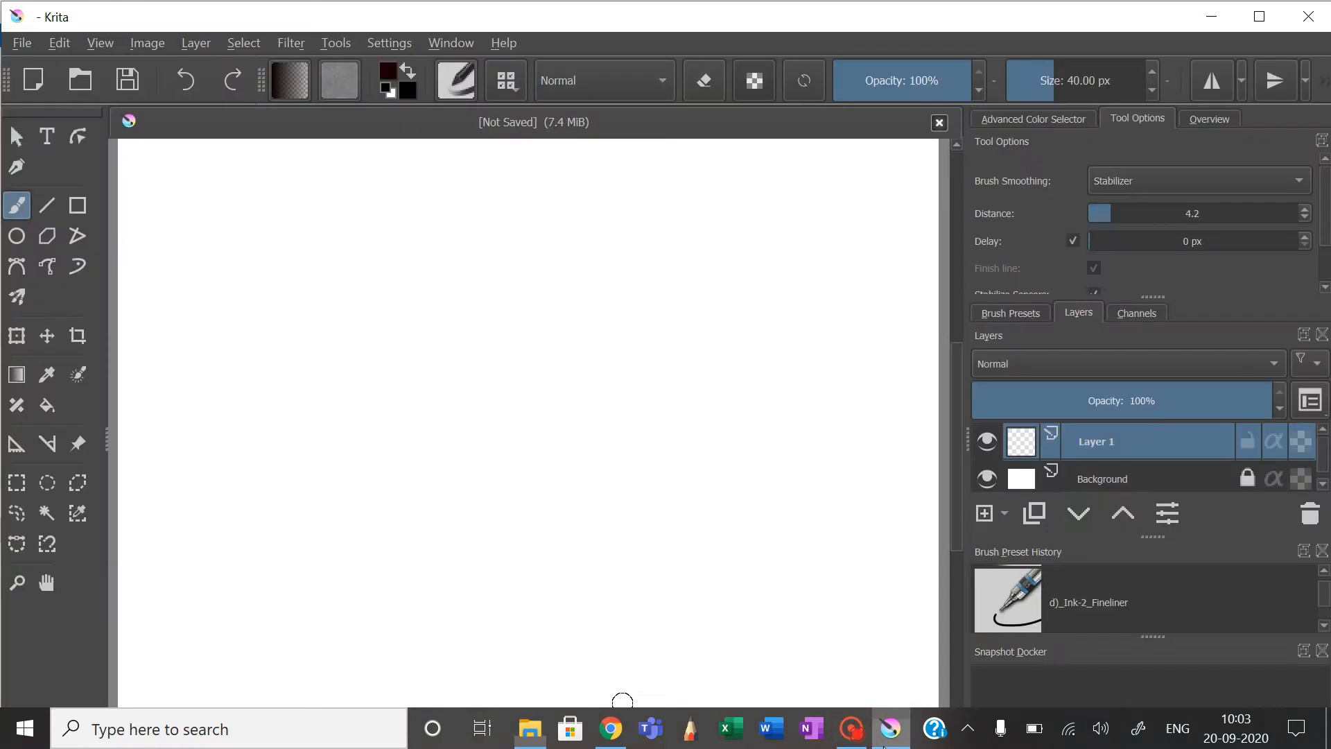
pyautogui.click(388, 42)
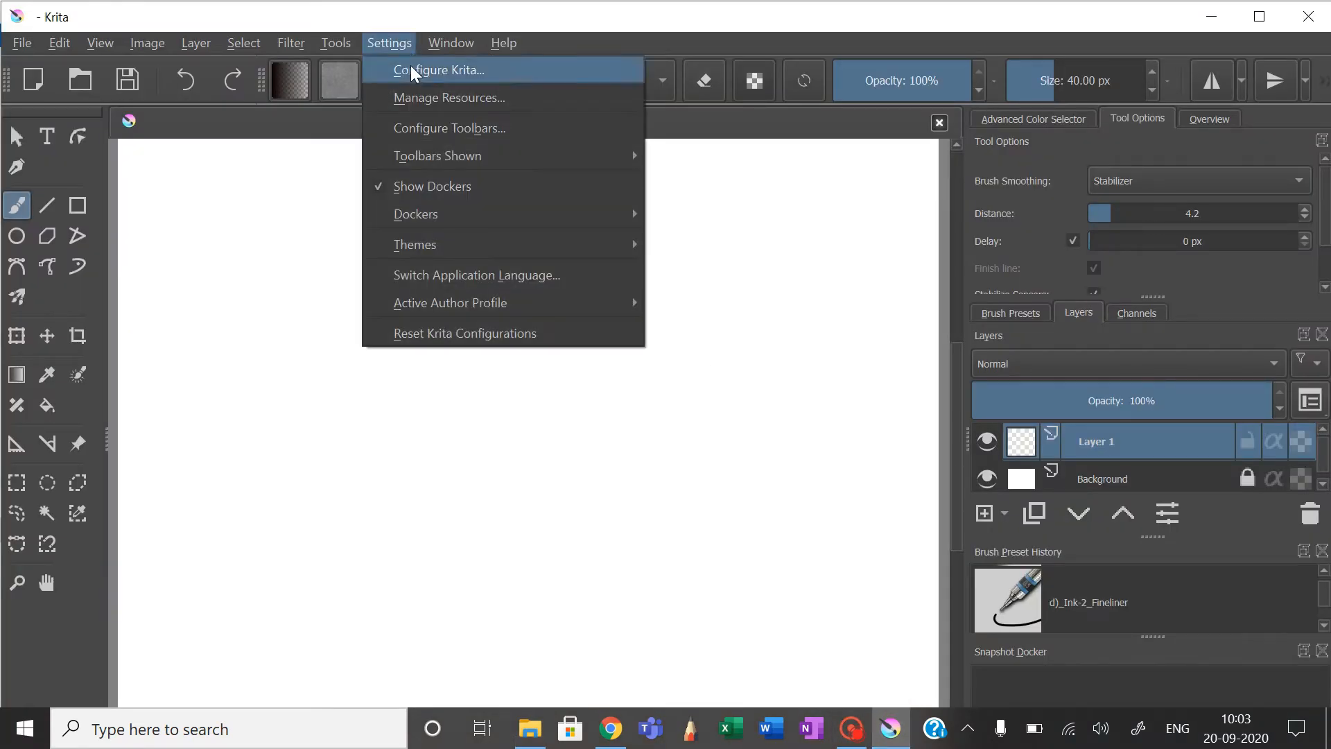
pyautogui.click(449, 97)
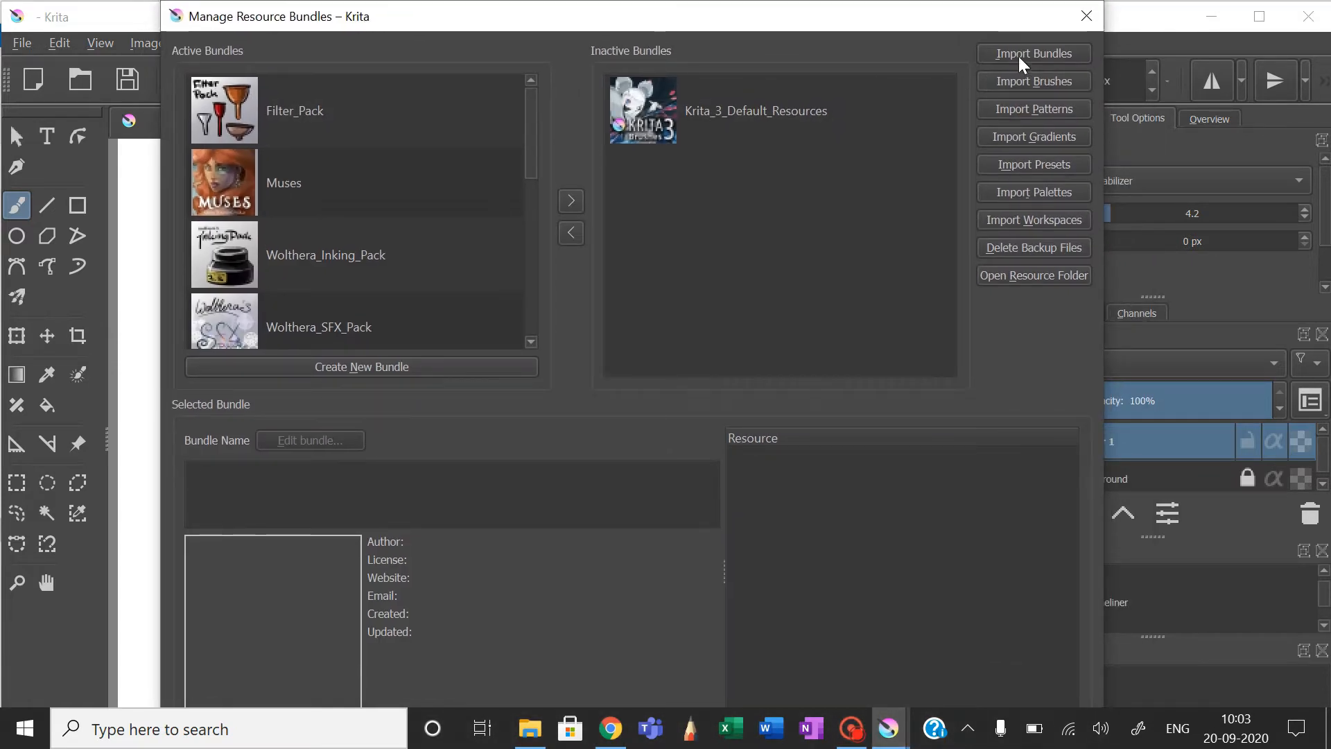
pyautogui.click(1032, 53)
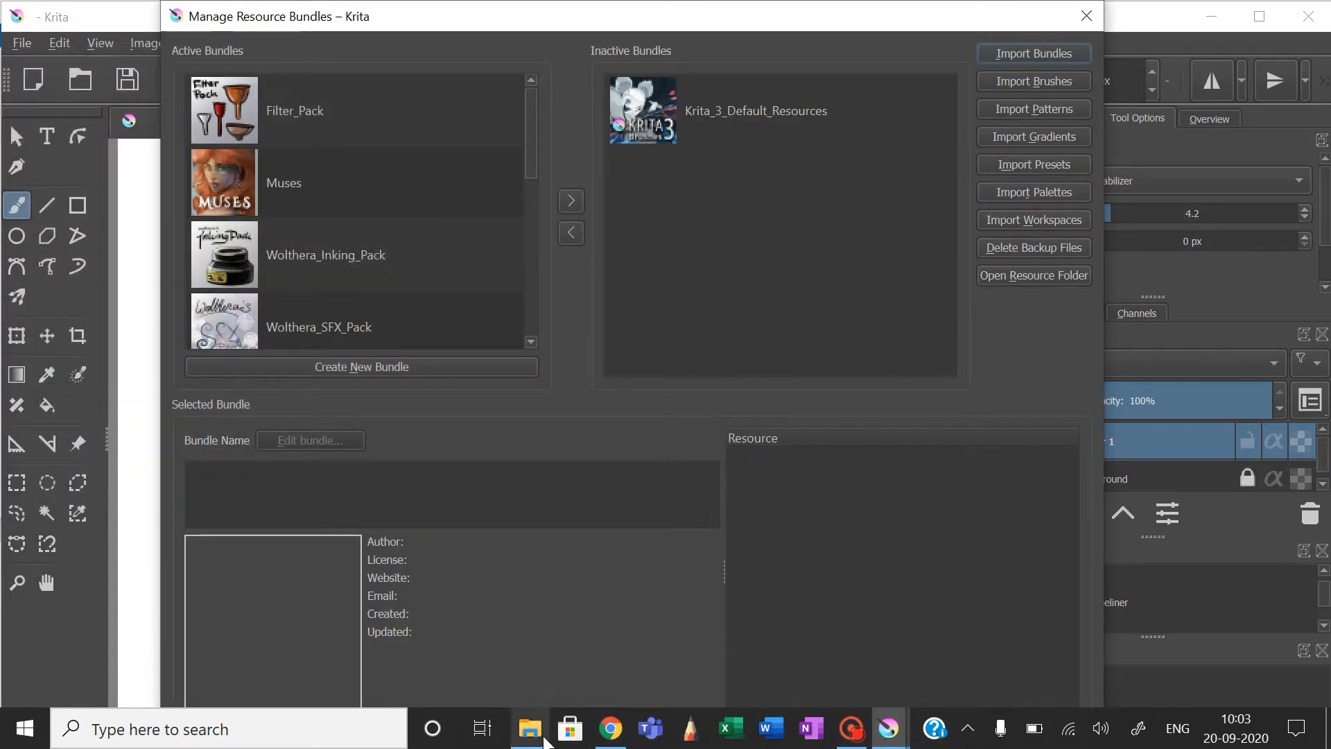
# Start Extract All on the concept&illustration zip into a concept&illustration folder
pyautogui.click(528, 728)
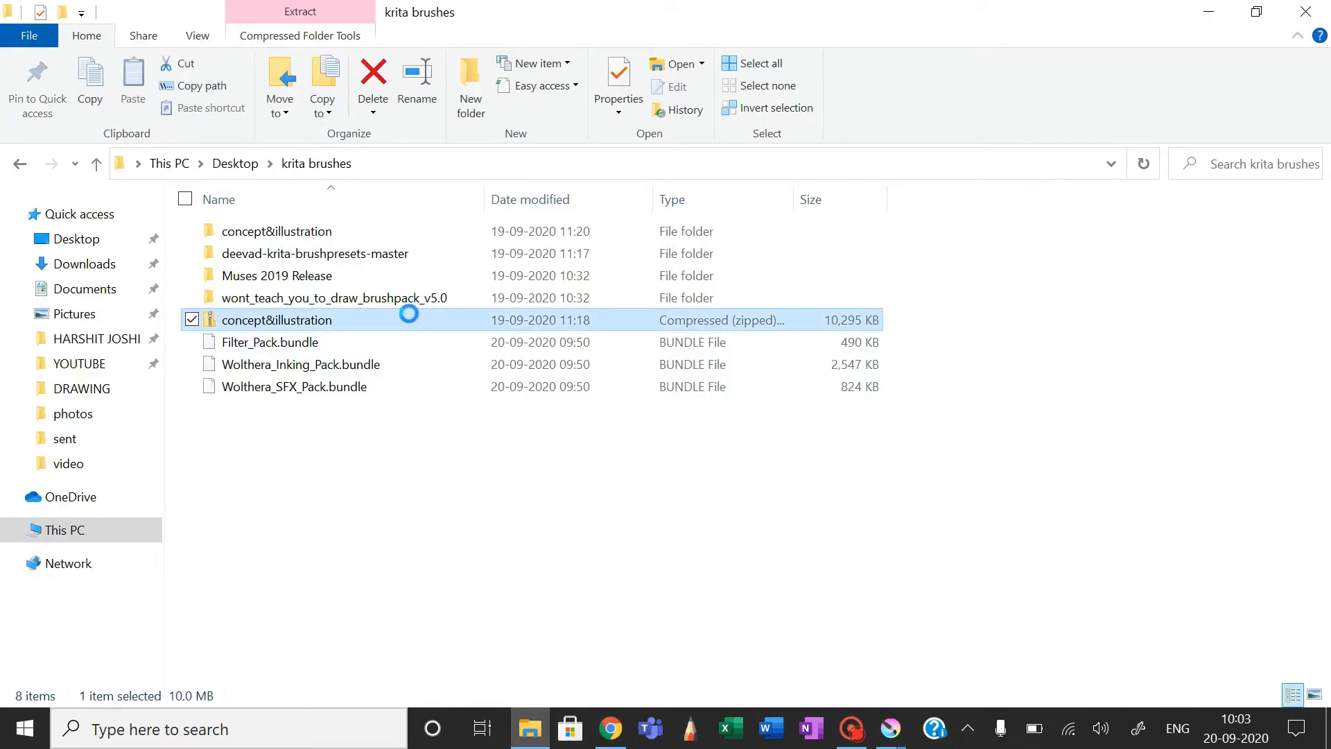
pyautogui.rightClick(276, 320)
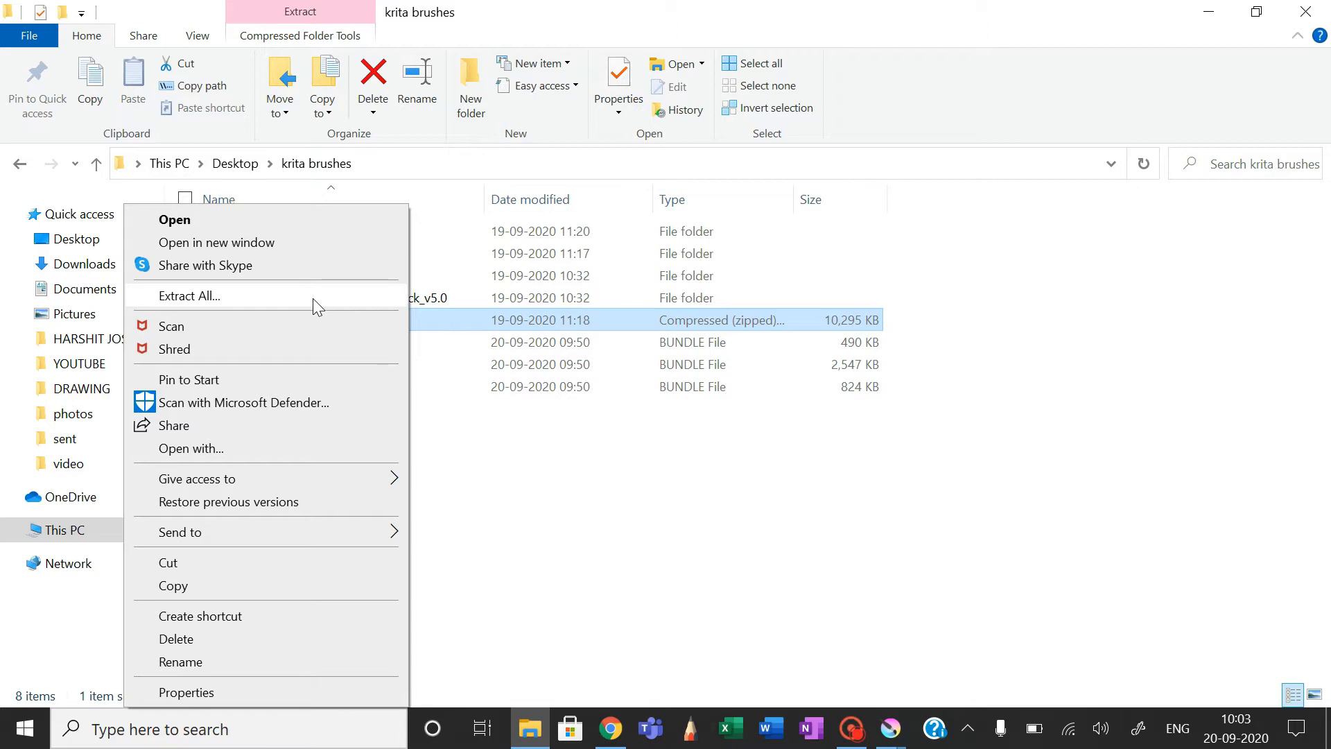
pyautogui.click(189, 295)
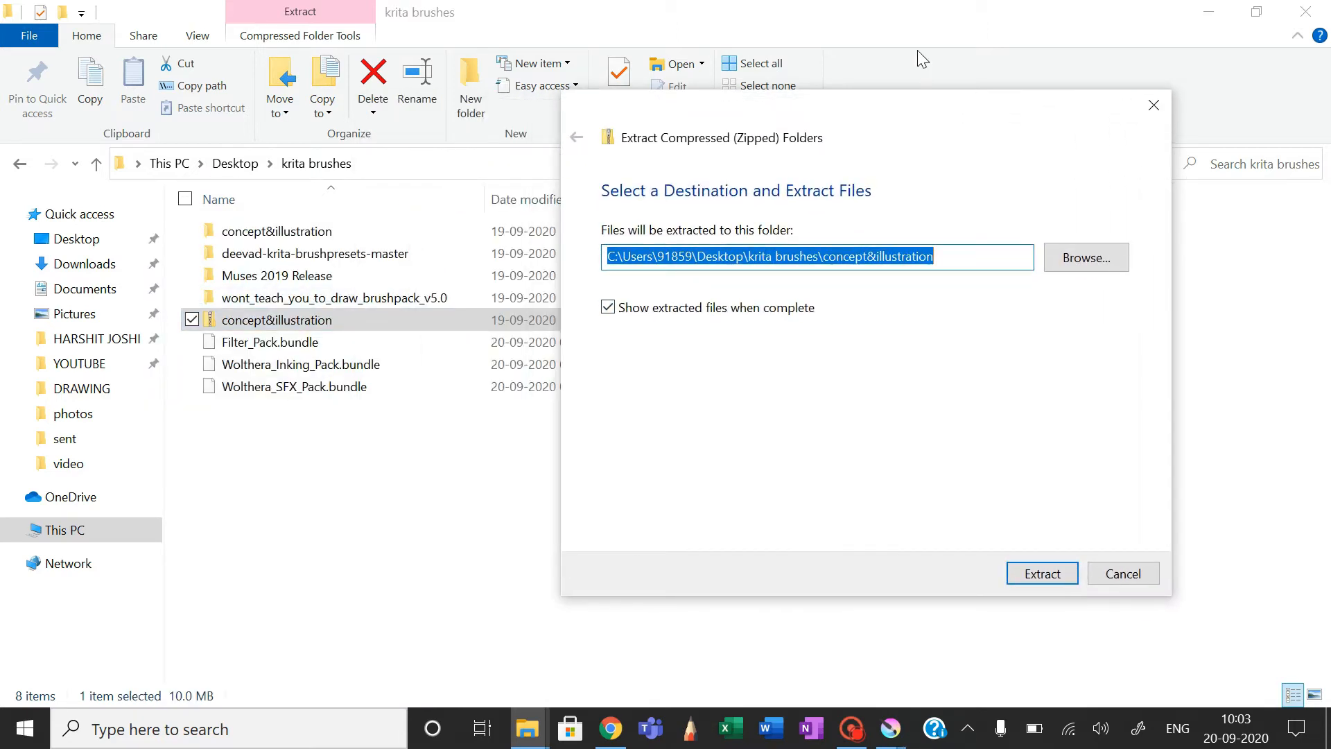
pyautogui.moveTo(717, 487)
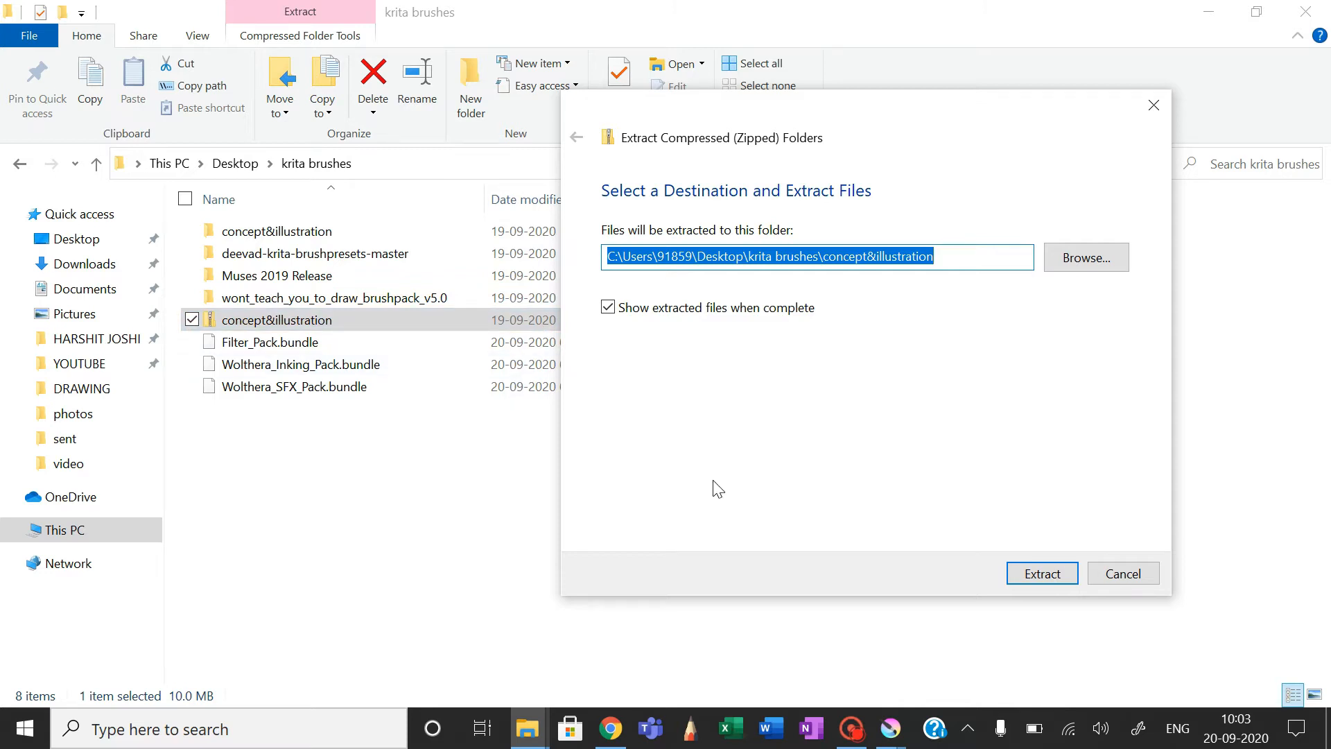
pyautogui.moveTo(861, 113)
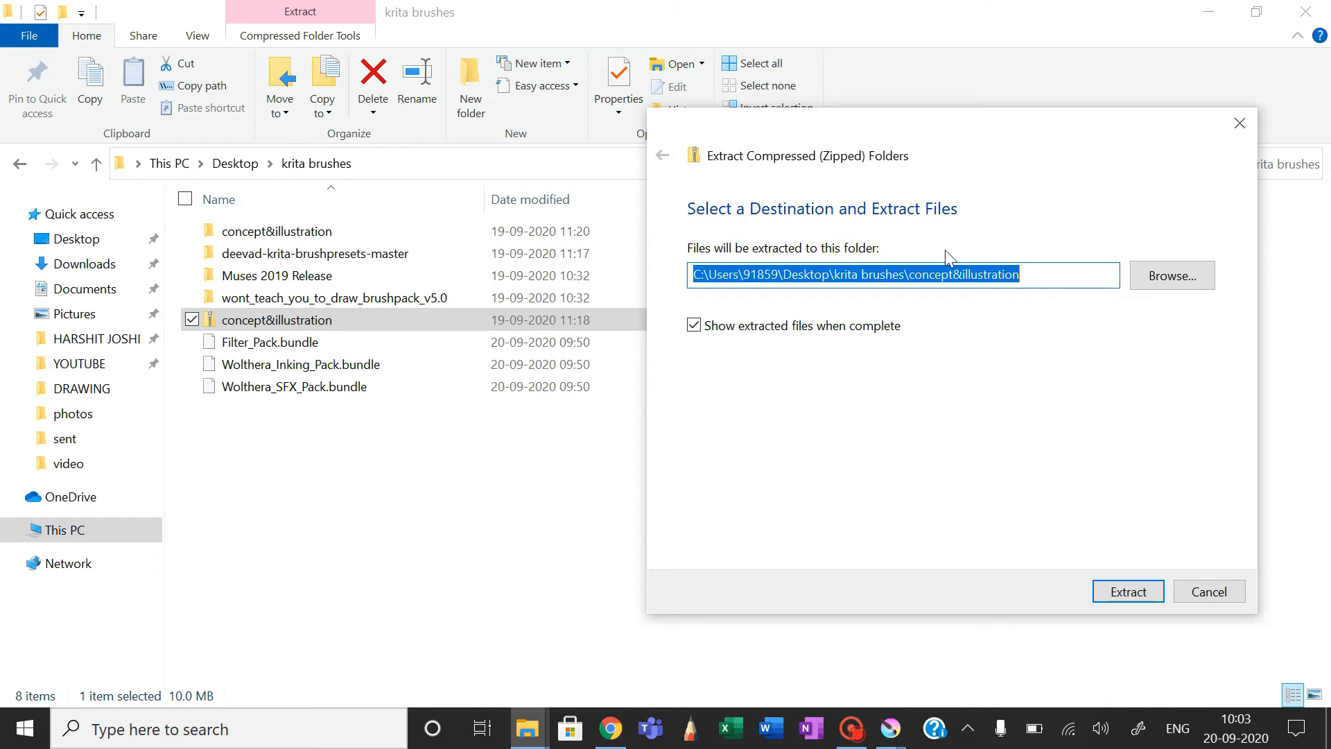
pyautogui.moveTo(1172, 280)
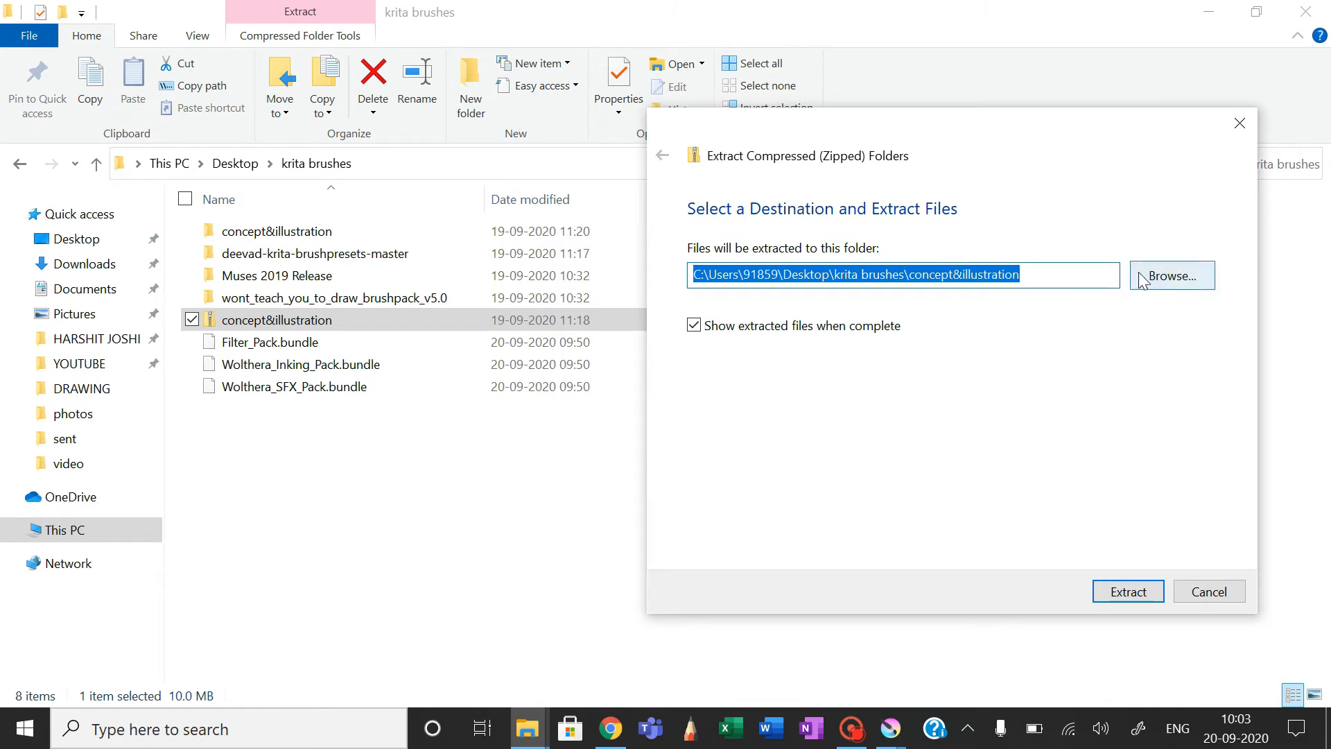
pyautogui.moveTo(1080, 421)
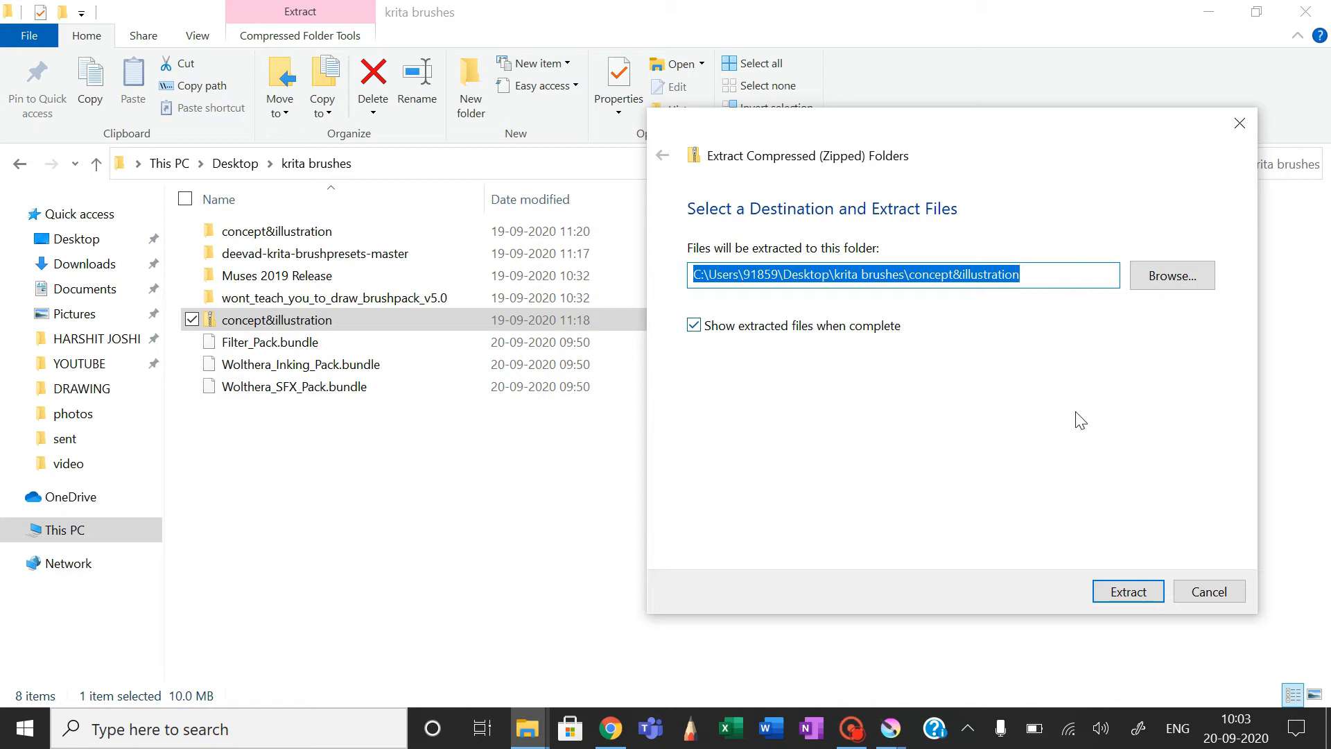
pyautogui.moveTo(1208, 591)
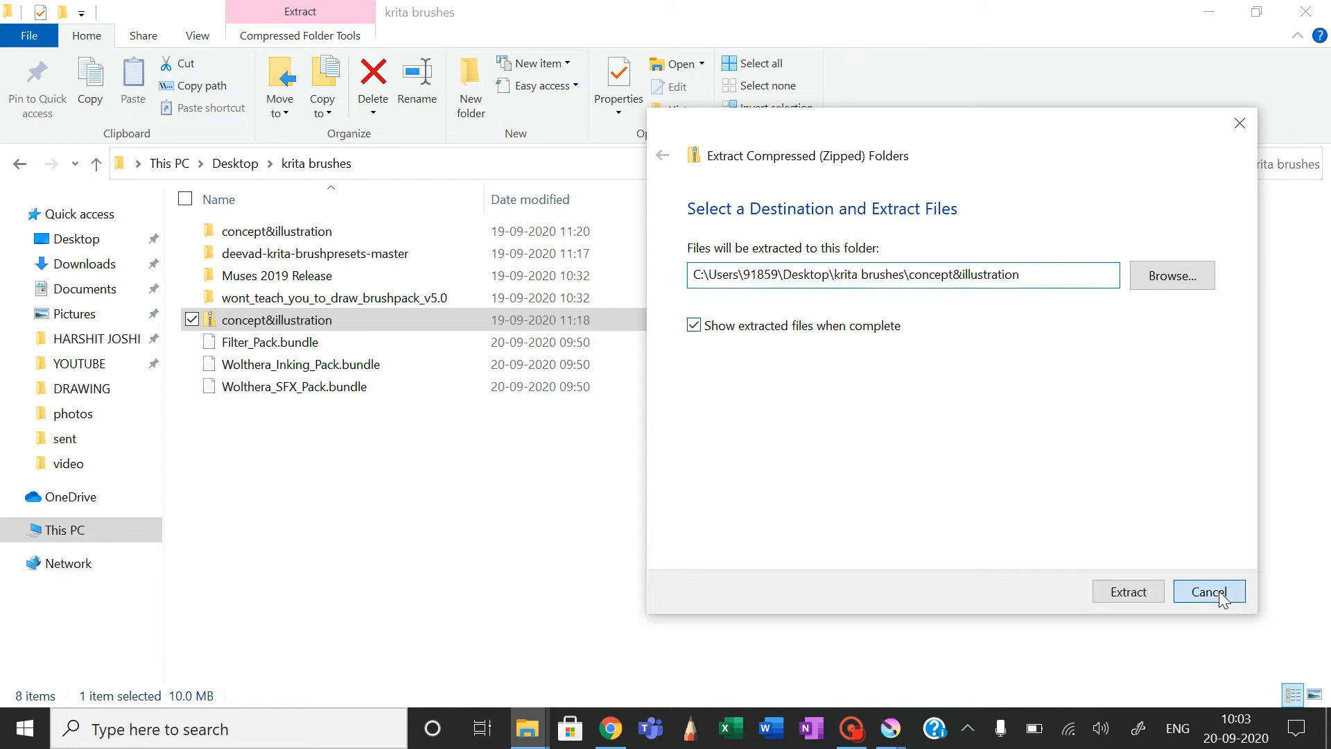
pyautogui.click(1209, 591)
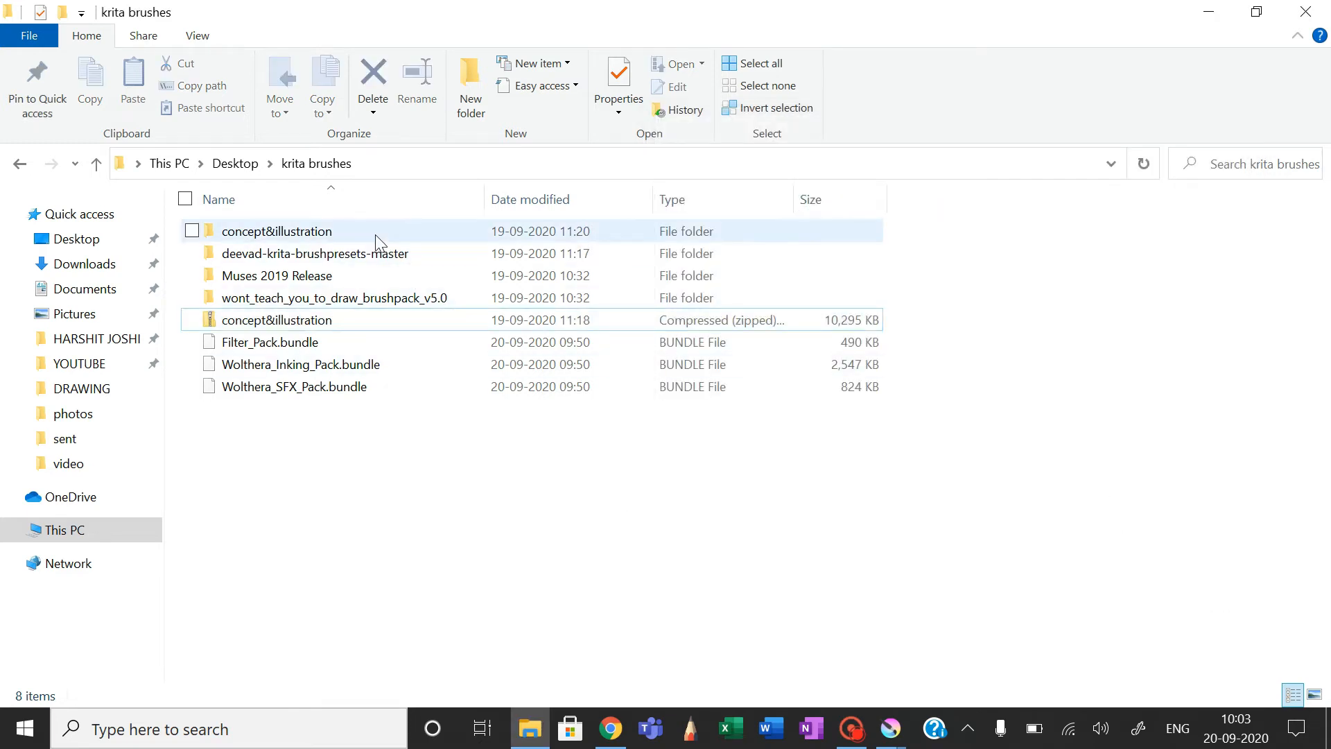
pyautogui.doubleClick(276, 230)
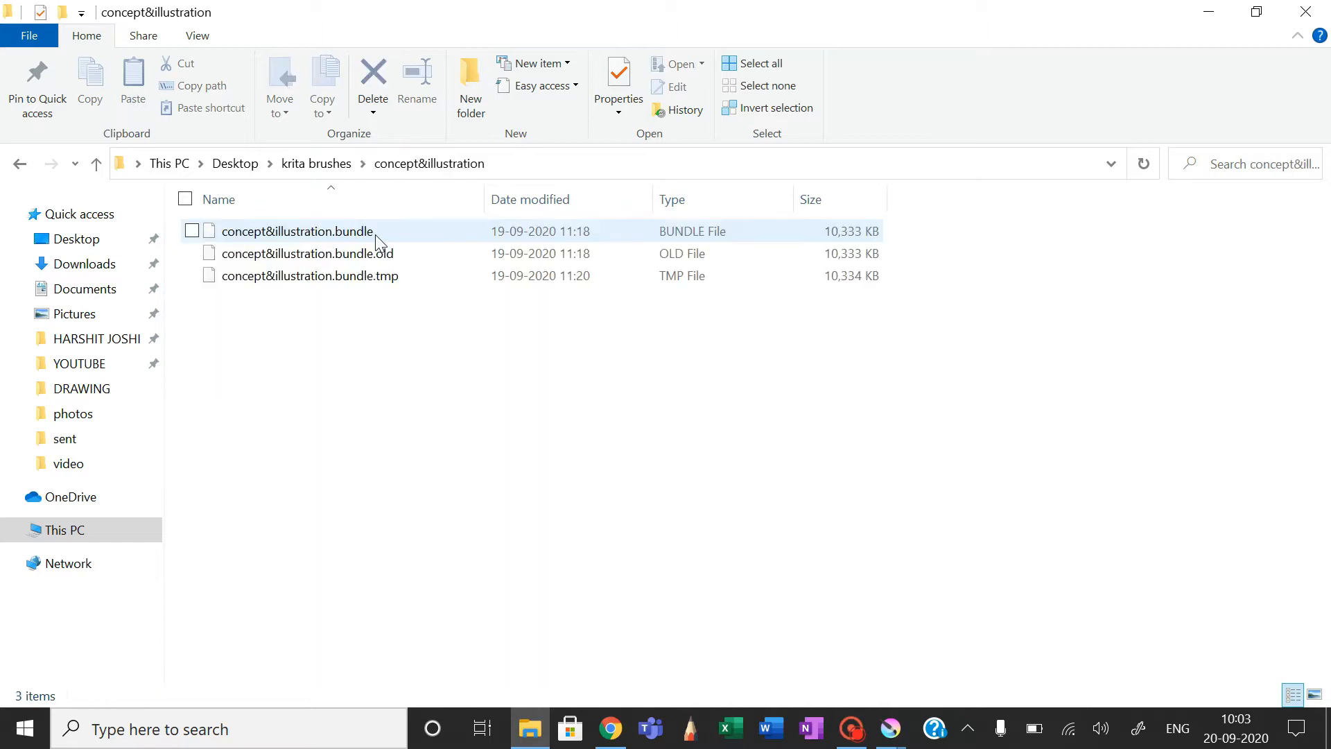
pyautogui.moveTo(363, 235)
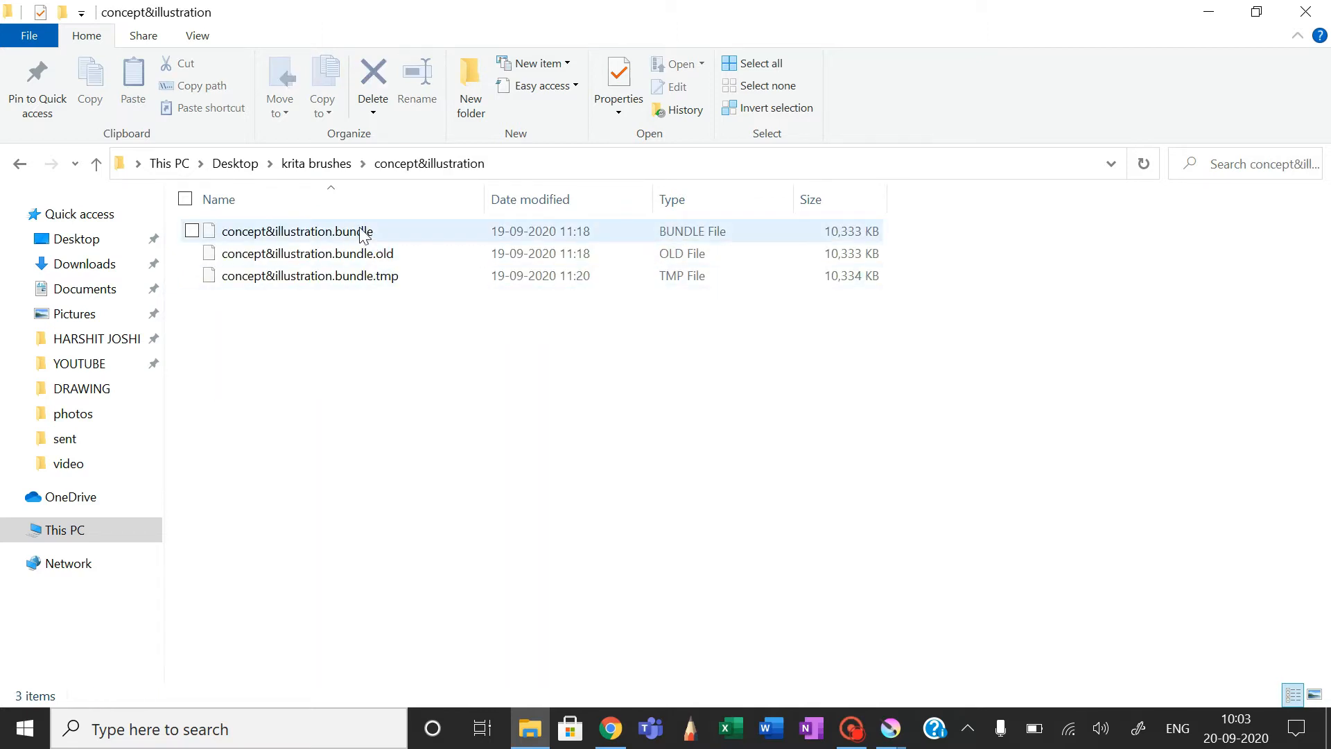
pyautogui.click(458, 401)
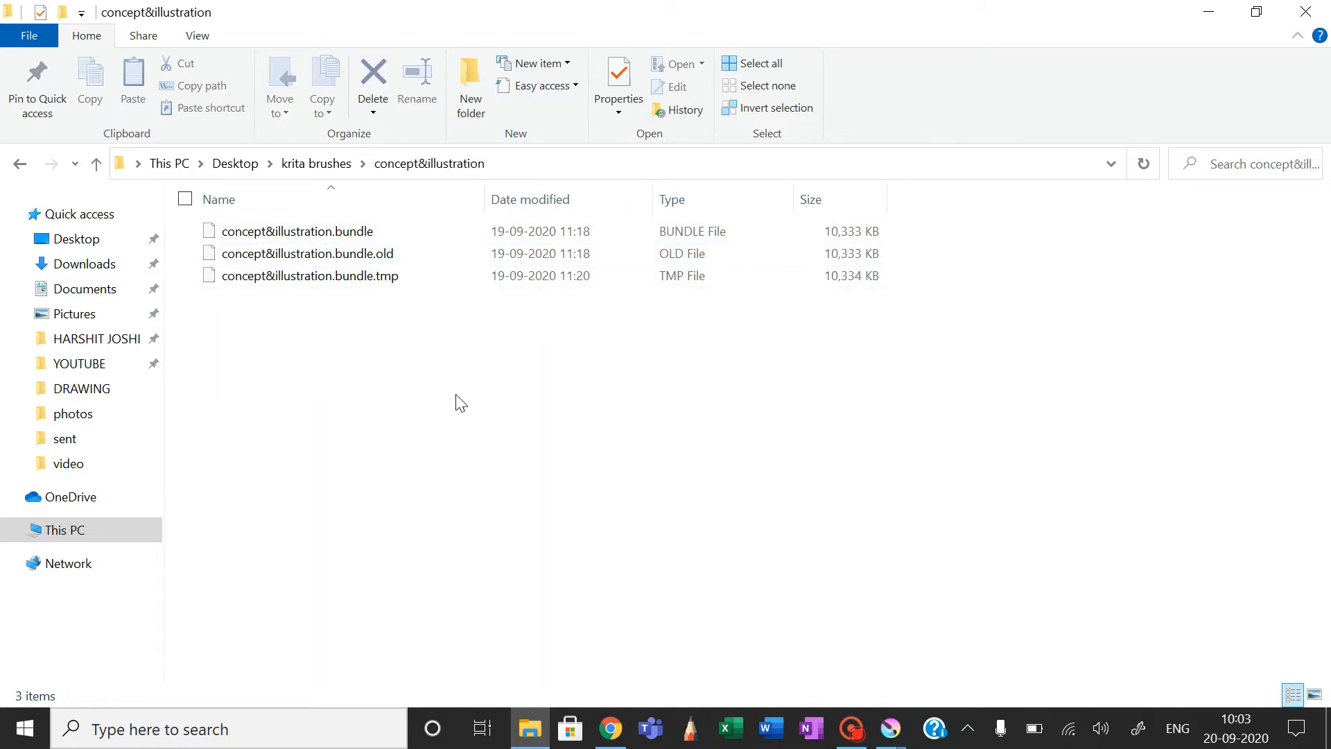
pyautogui.moveTo(888, 729)
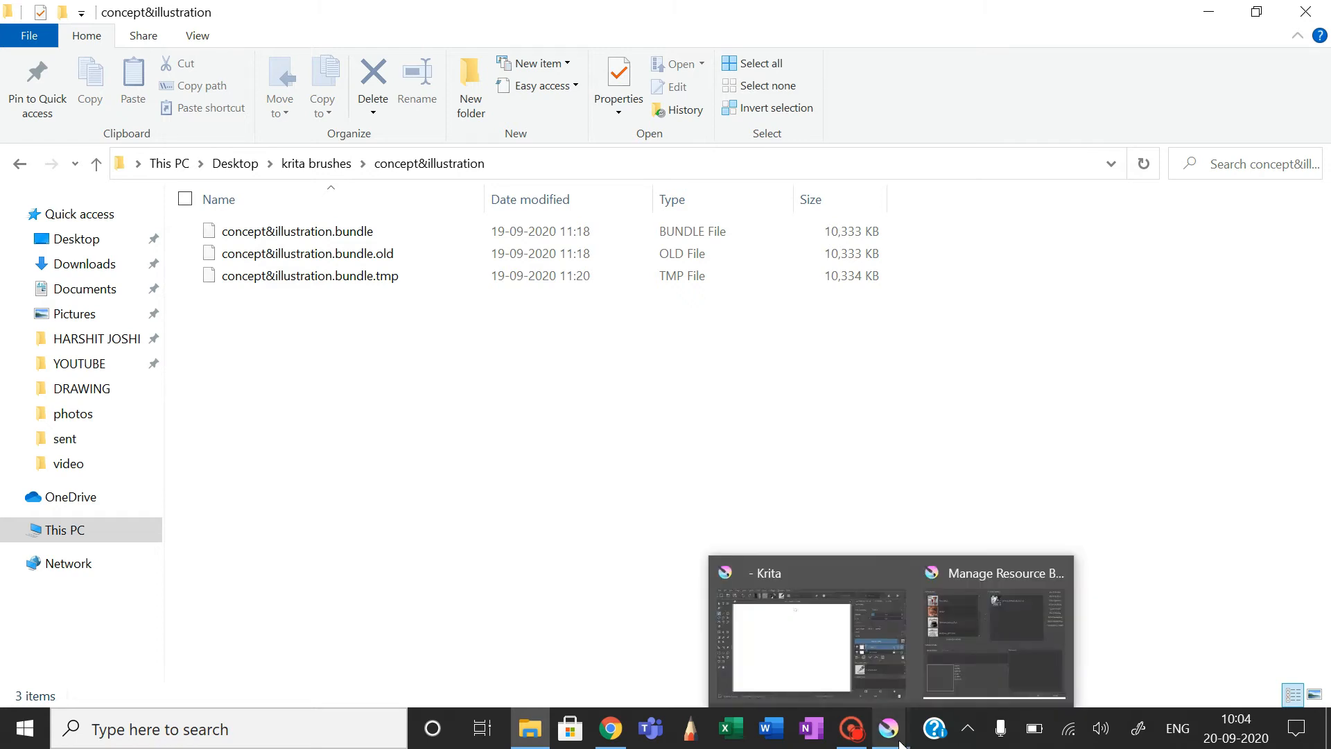
# Open Import Bundles in the bundle manager, then close the file picker without choosing a file
pyautogui.click(995, 633)
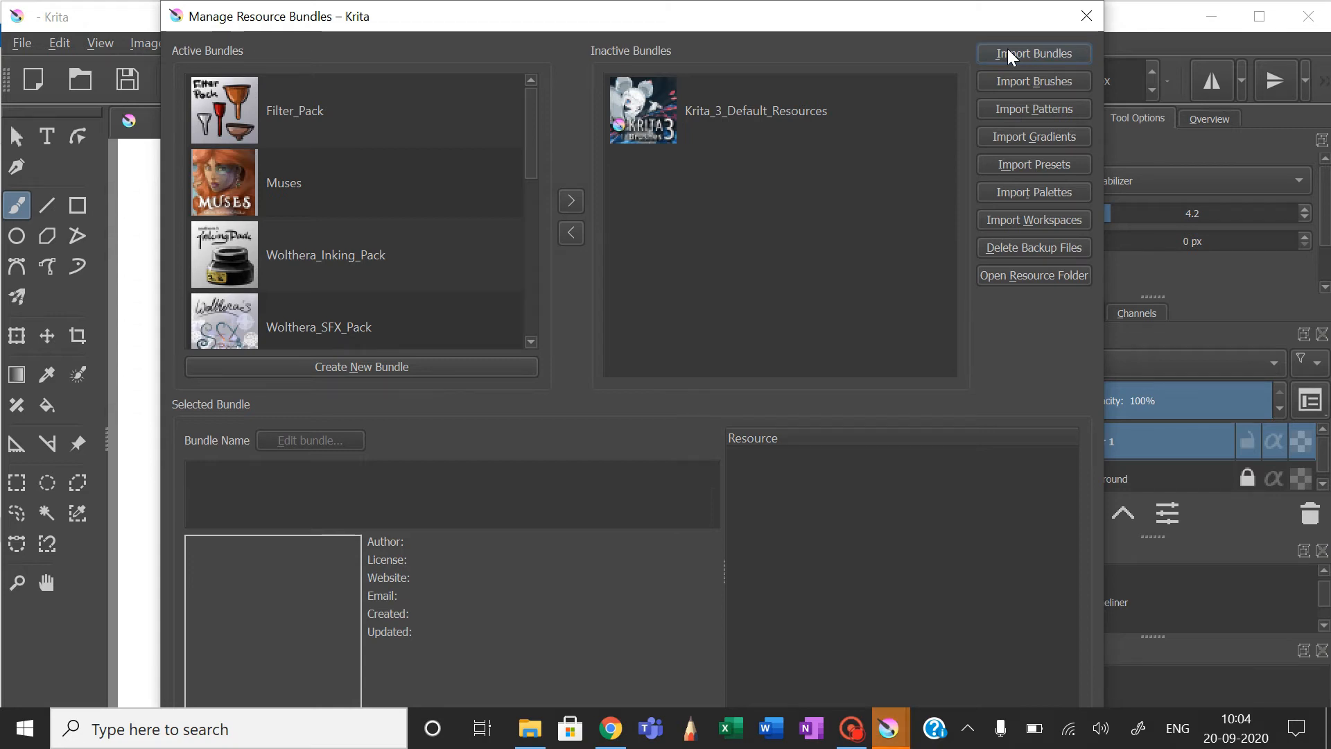
pyautogui.click(1033, 53)
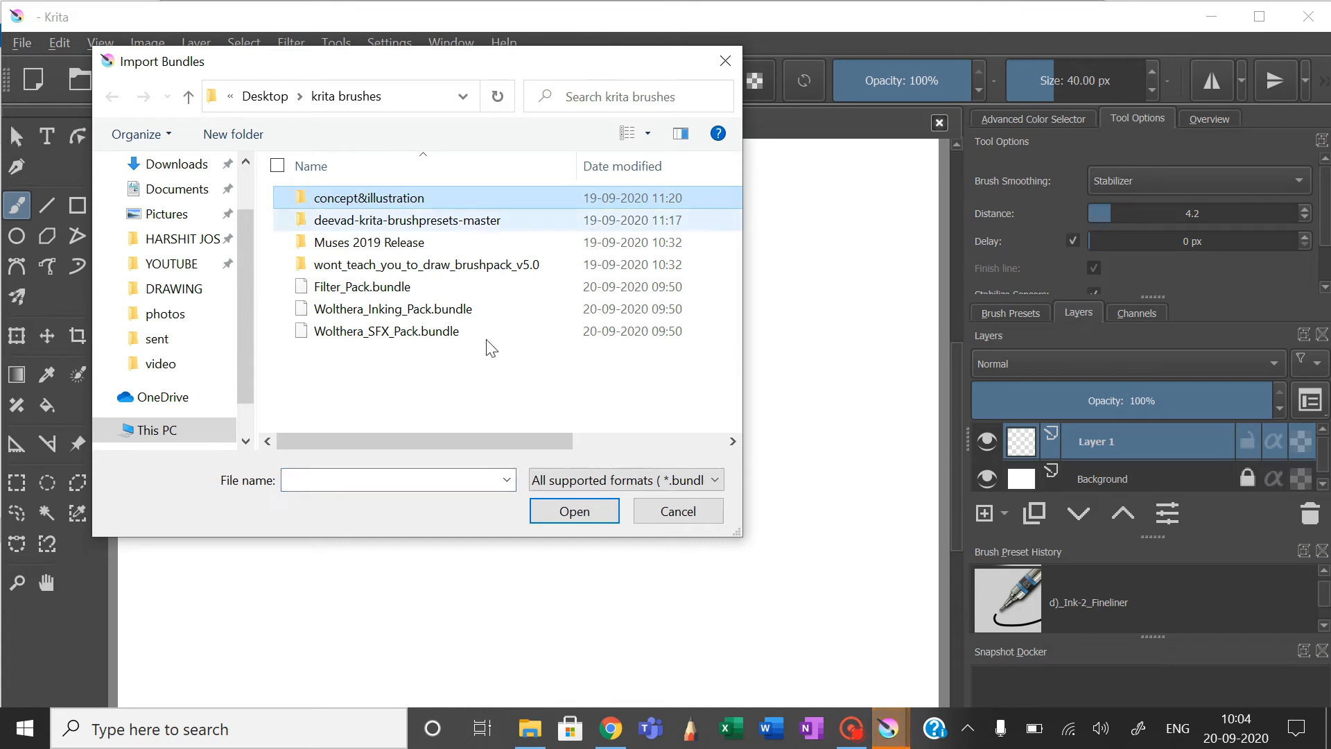
pyautogui.moveTo(724, 64)
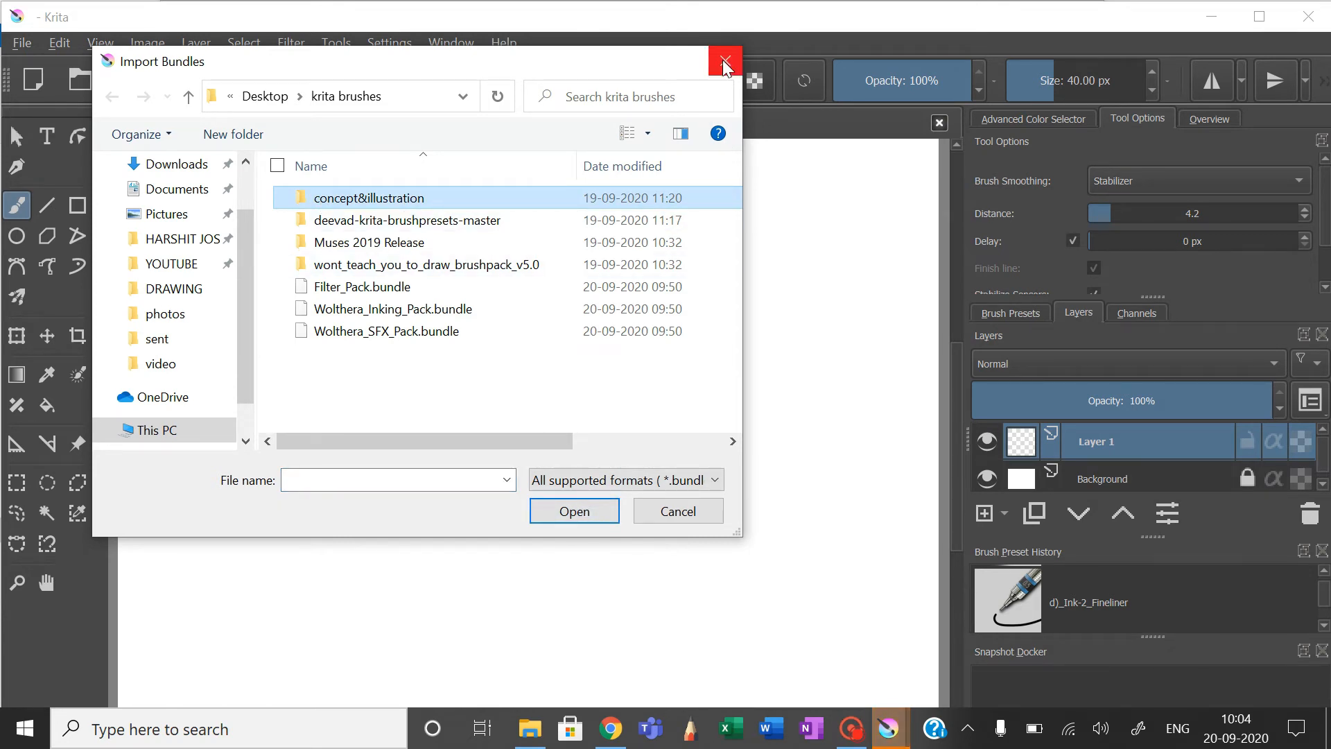
pyautogui.click(723, 61)
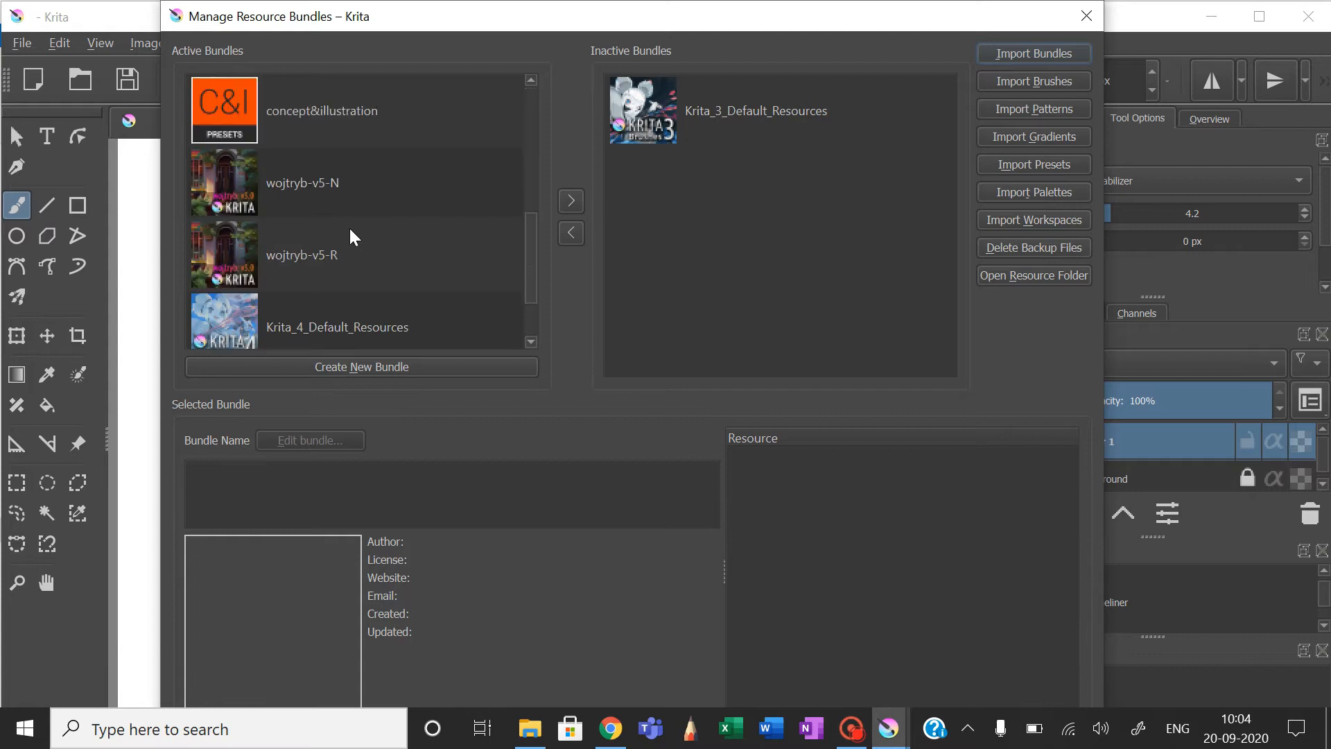
# Inspect the concept&illustration bundle's author and contents, then close Manage Resource Bundles
pyautogui.scroll(3)
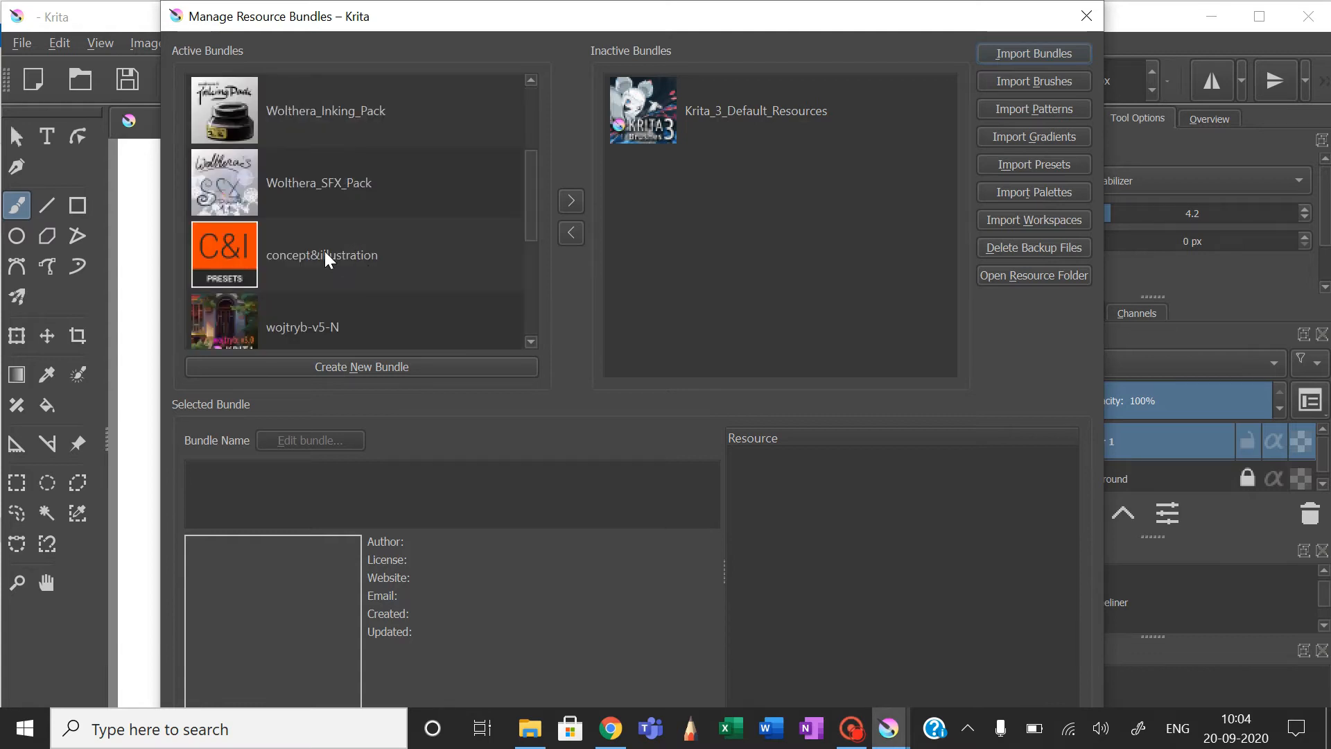
pyautogui.click(322, 254)
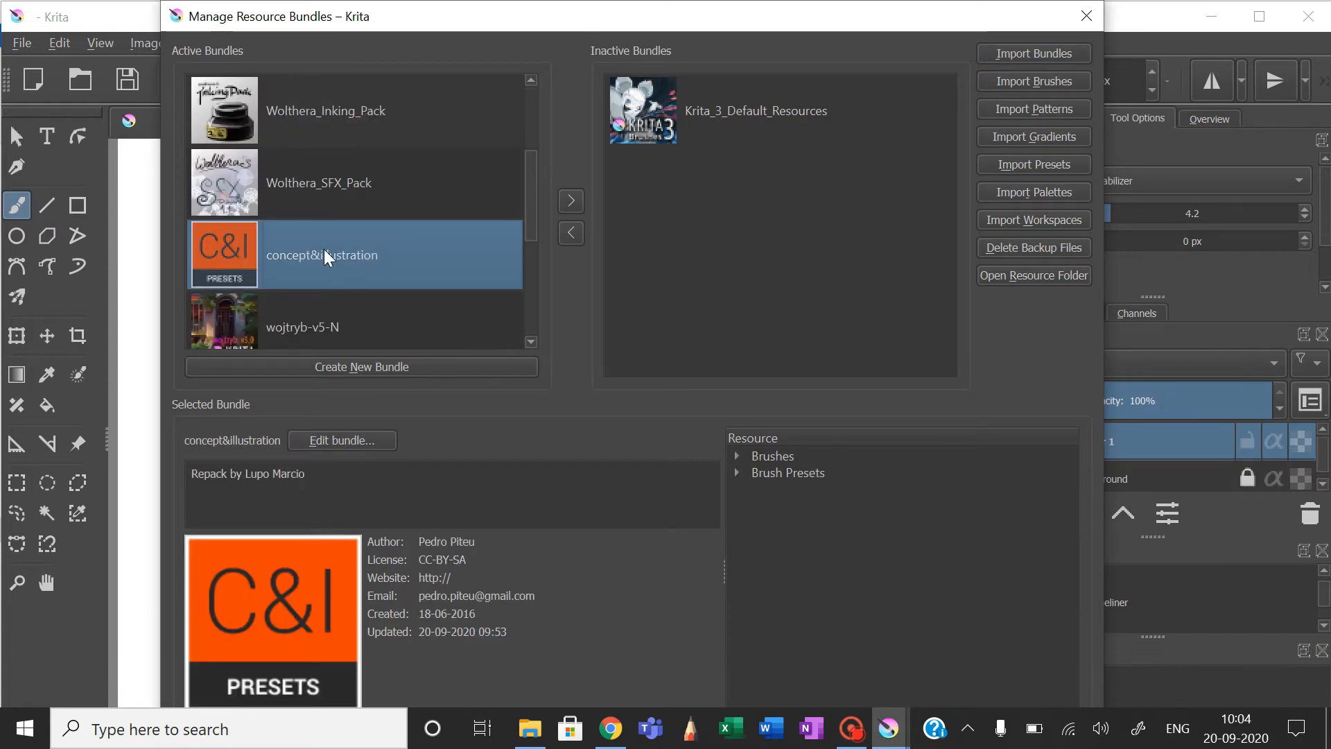
pyautogui.moveTo(196, 61)
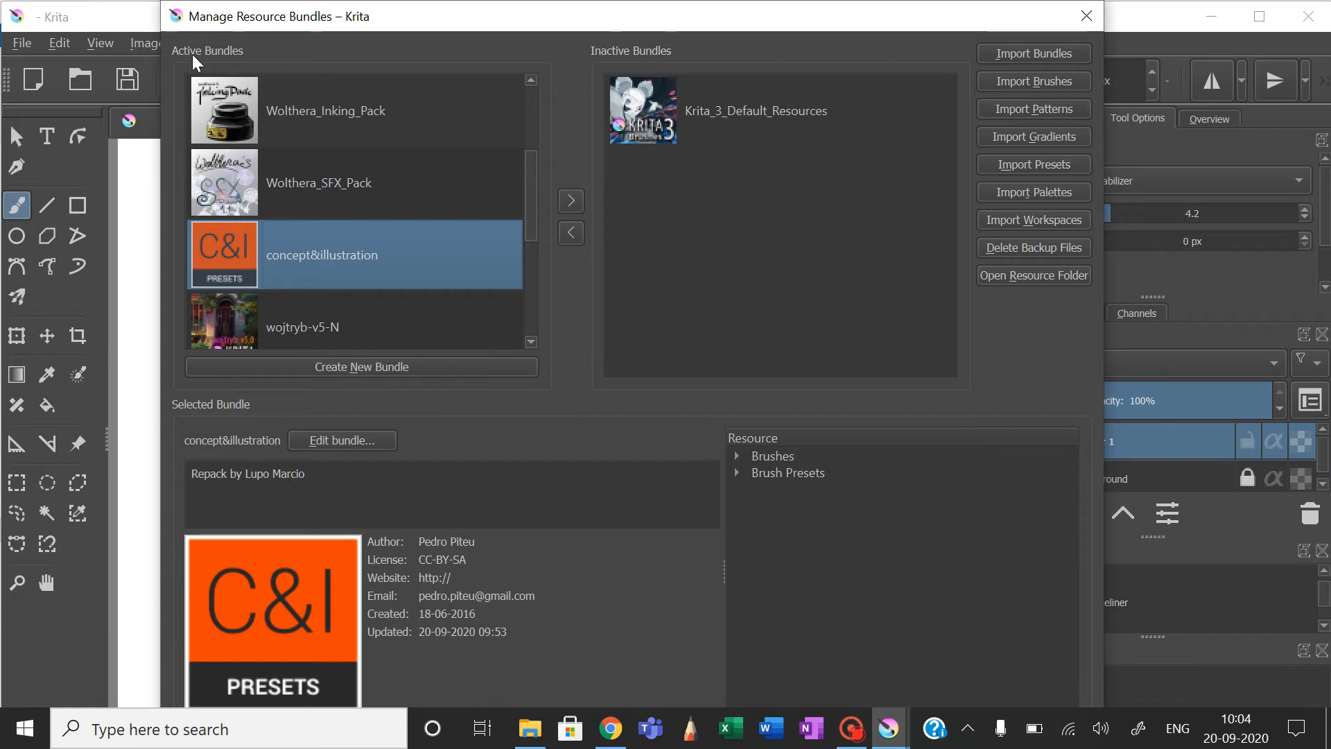
pyautogui.moveTo(651, 64)
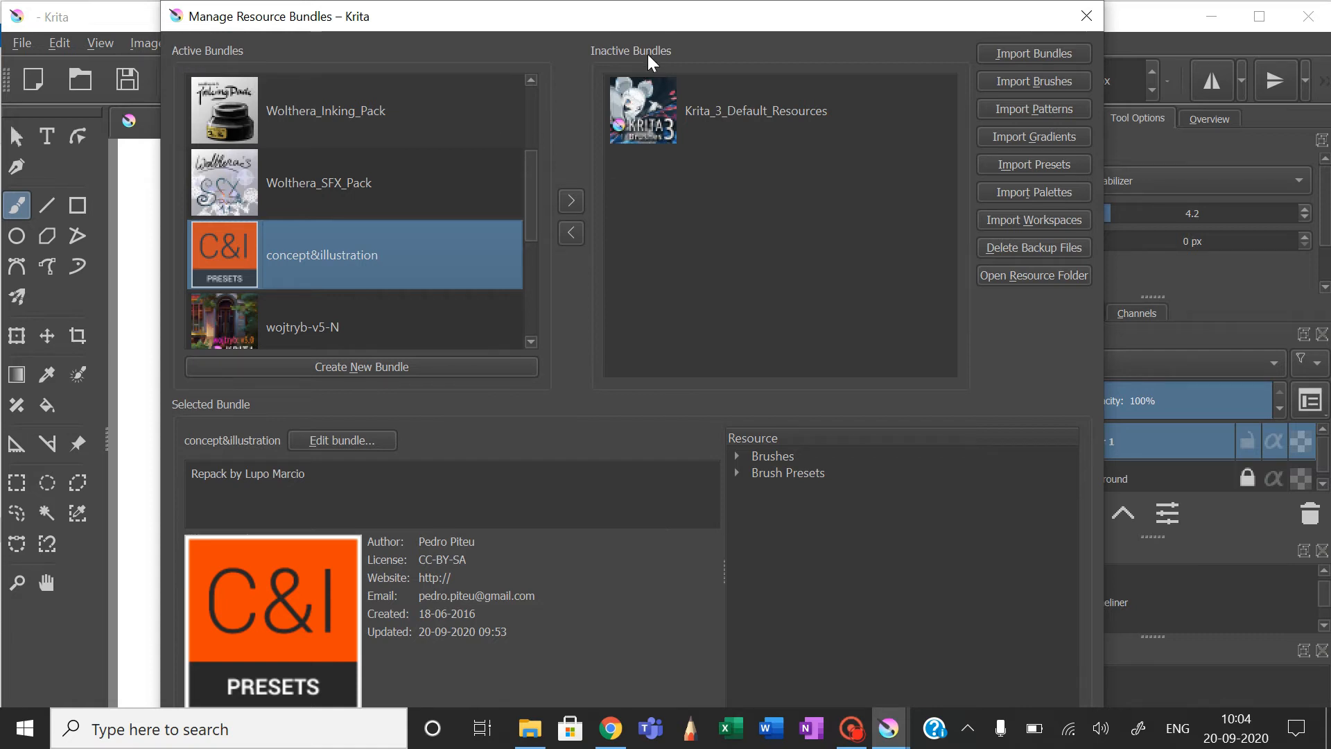
pyautogui.moveTo(559, 163)
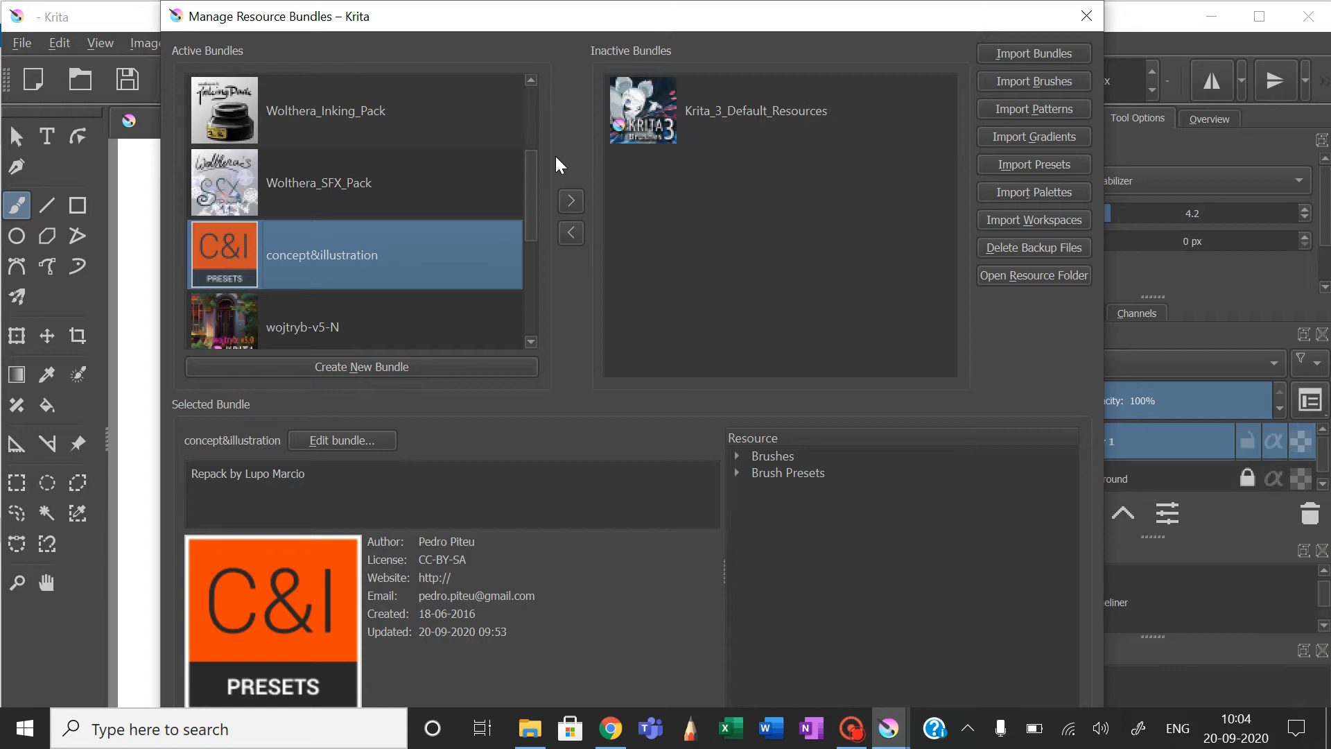
pyautogui.scroll(3)
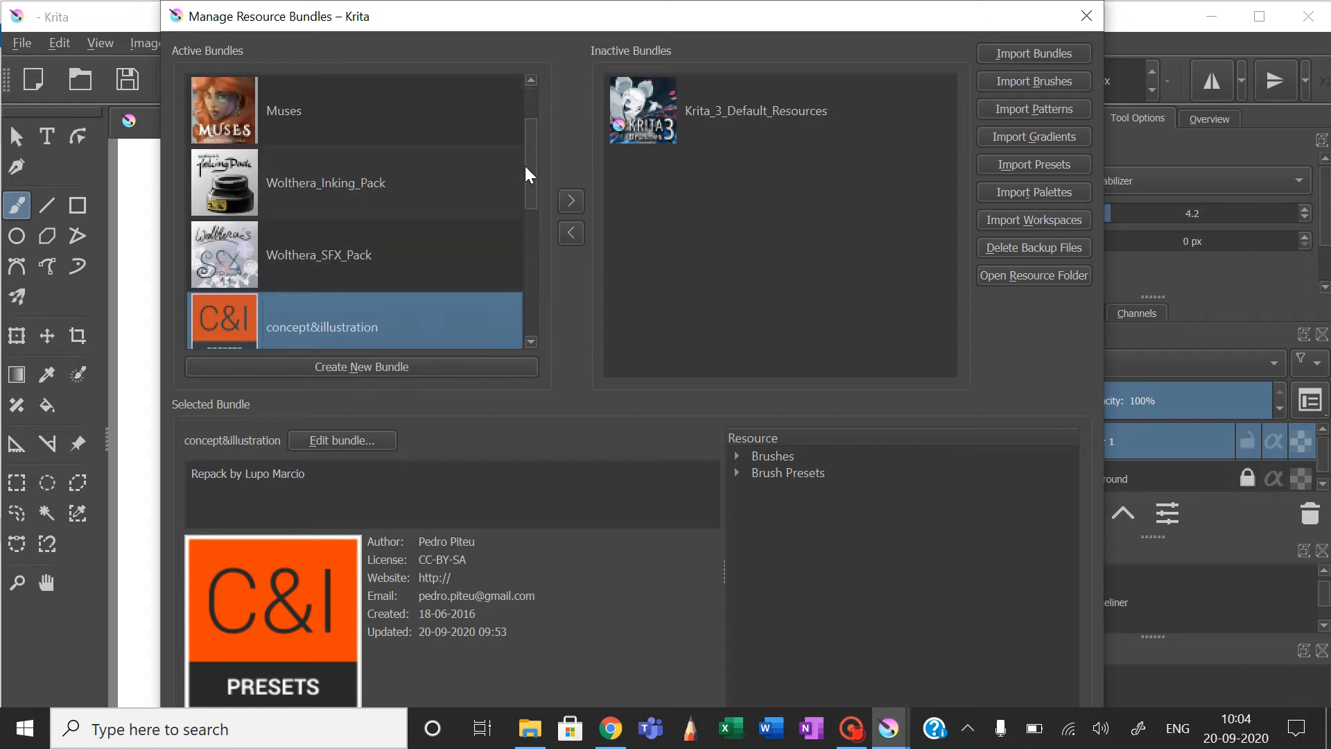
pyautogui.scroll(-3)
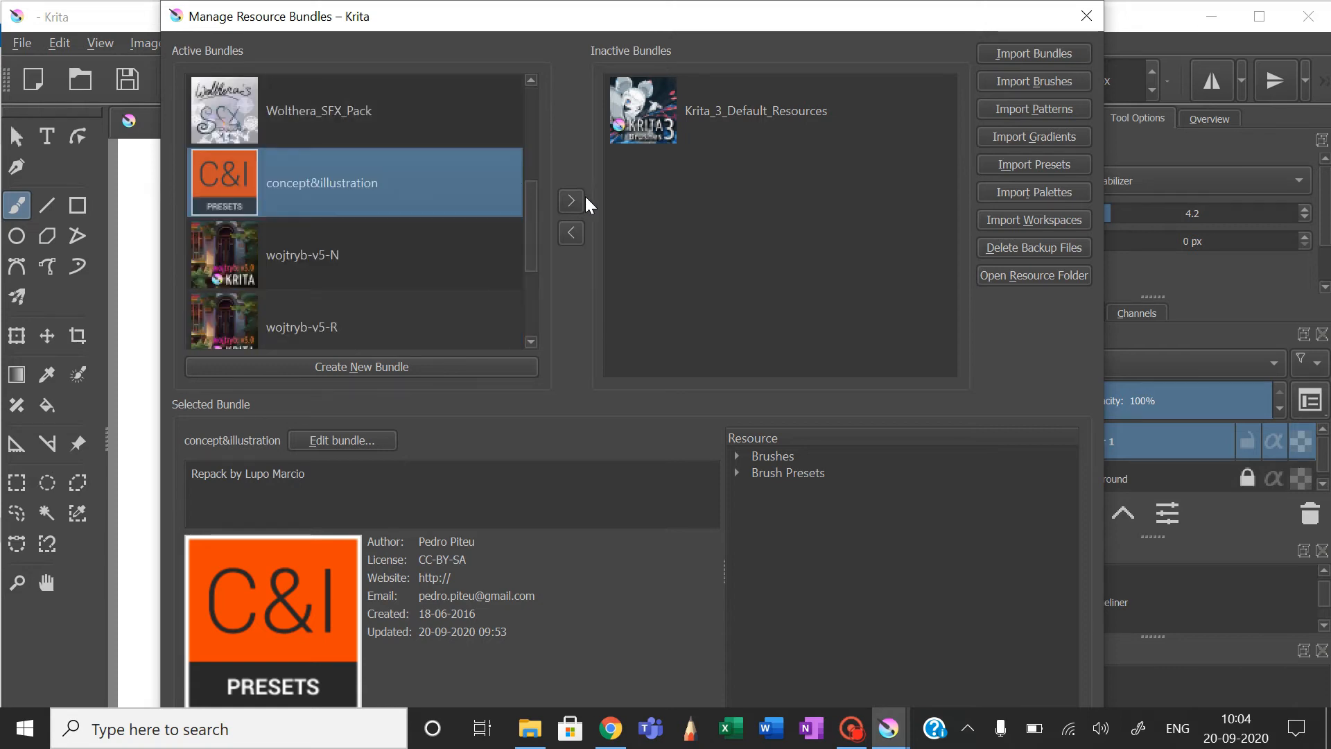
pyautogui.moveTo(700, 167)
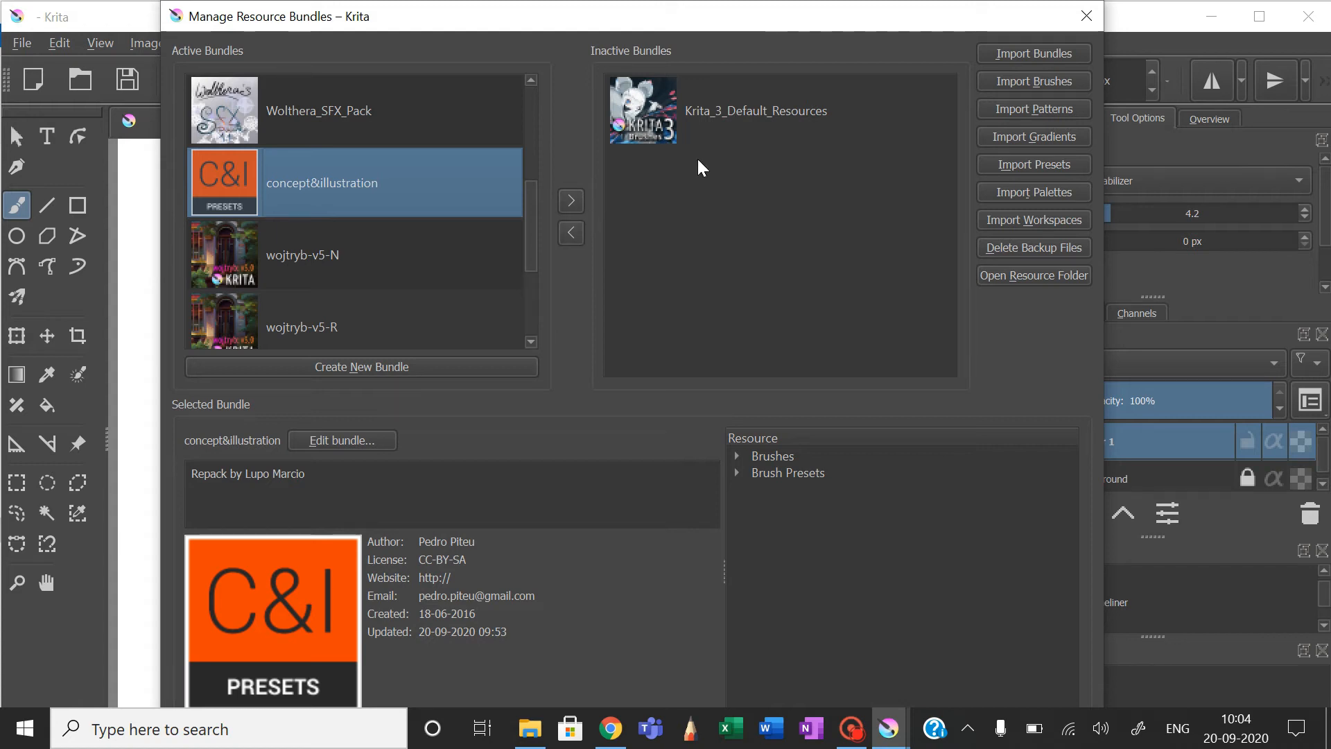
pyautogui.moveTo(570, 241)
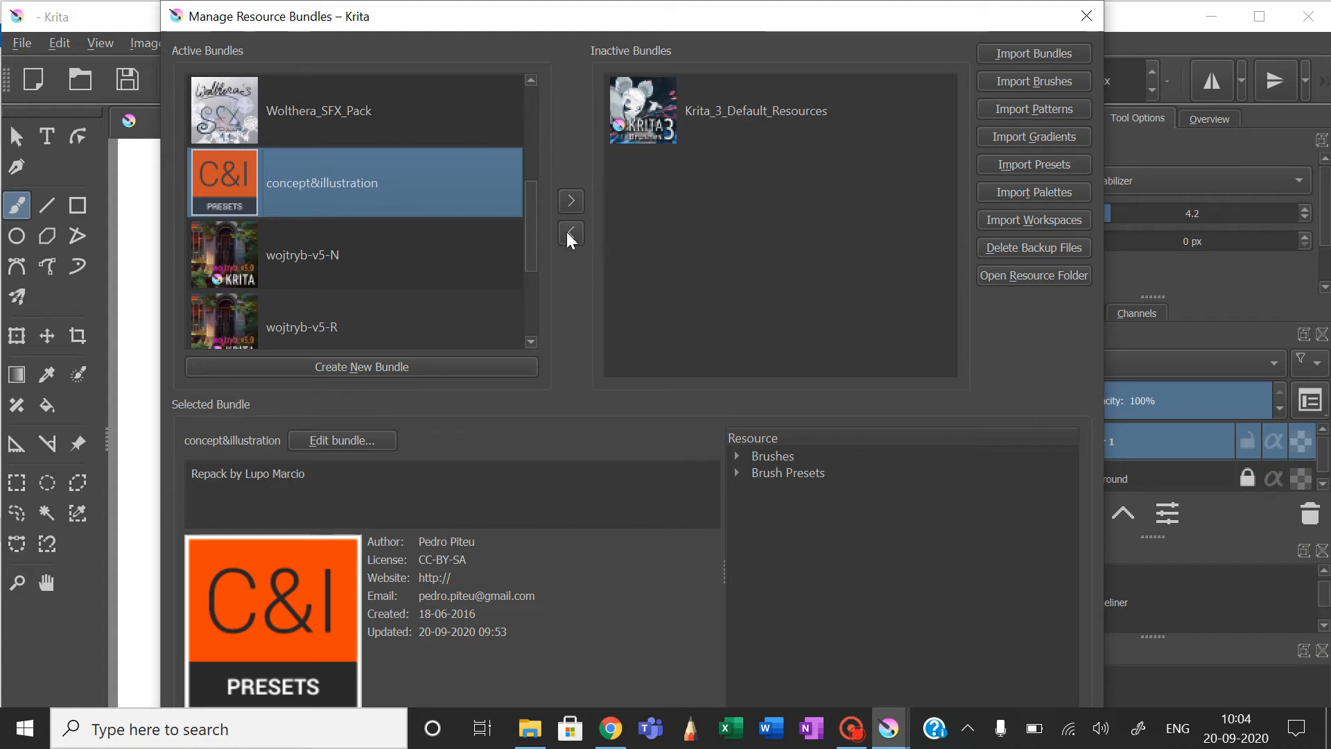
pyautogui.moveTo(571, 201)
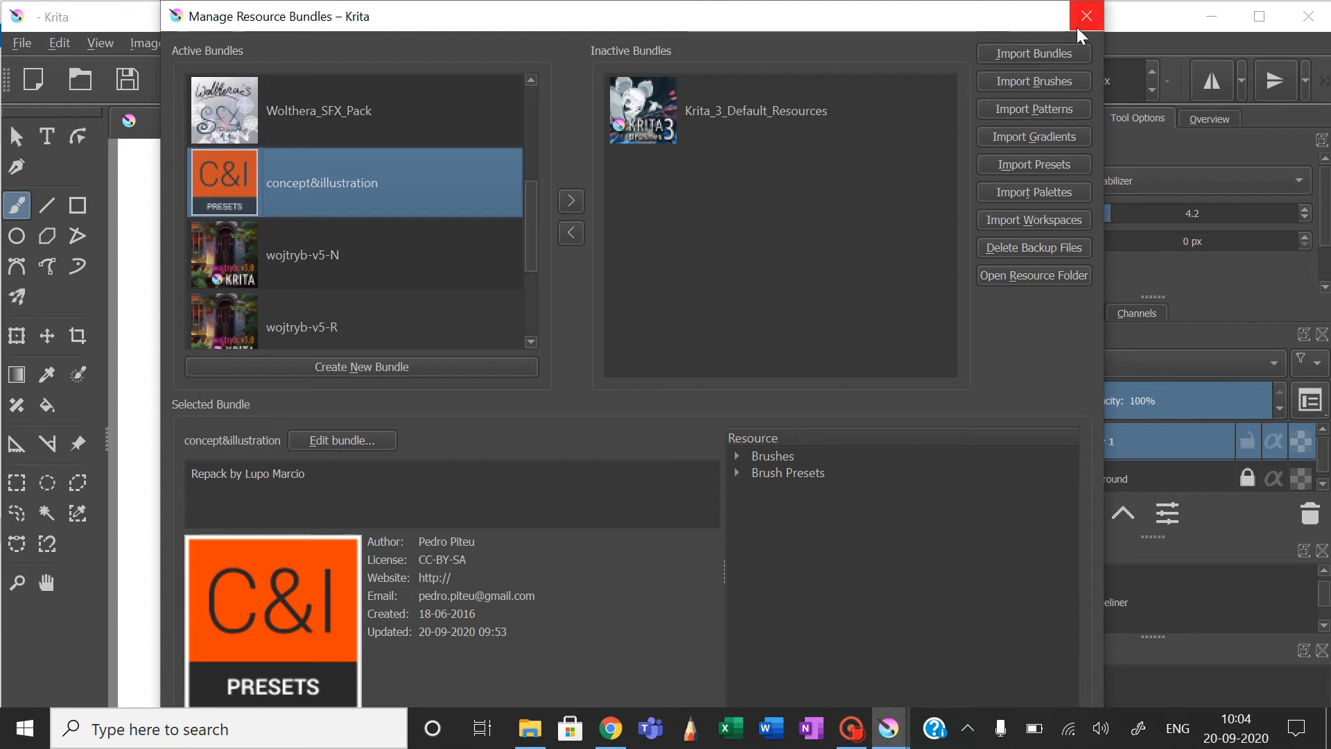
pyautogui.click(1086, 15)
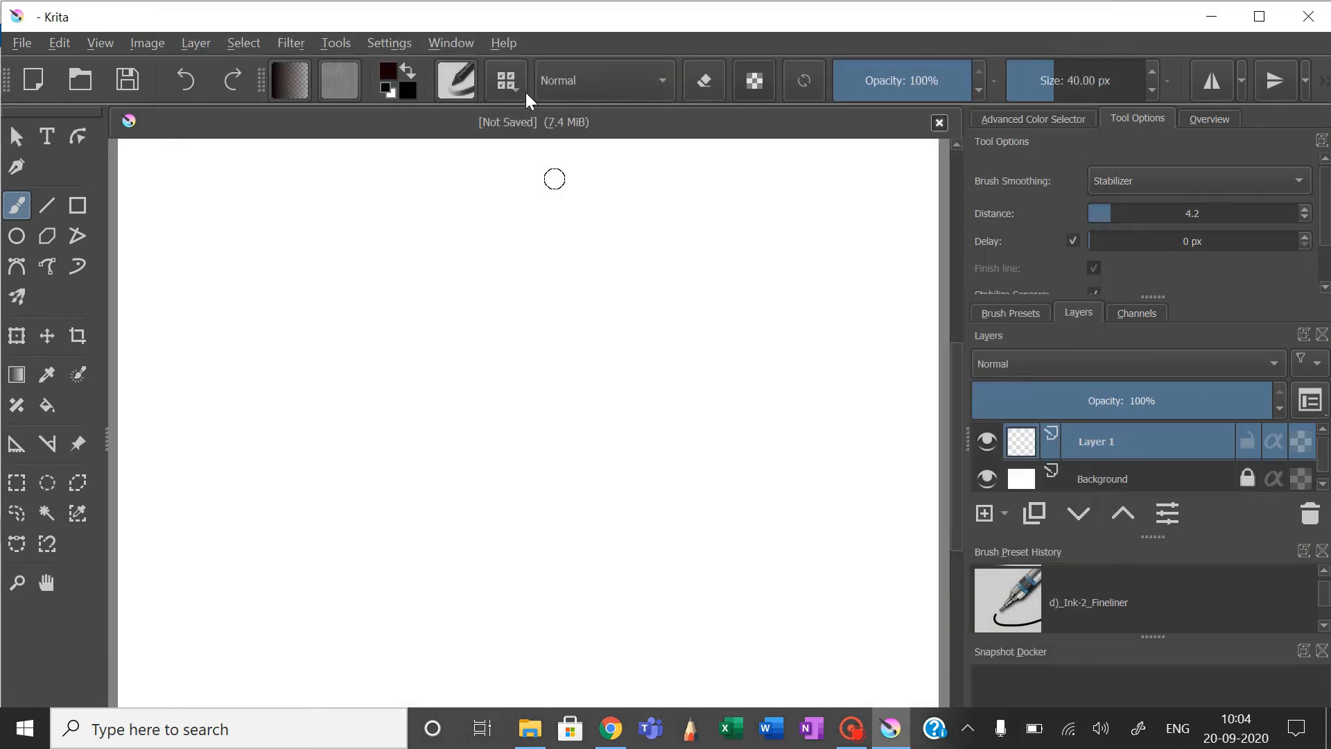
pyautogui.click(506, 80)
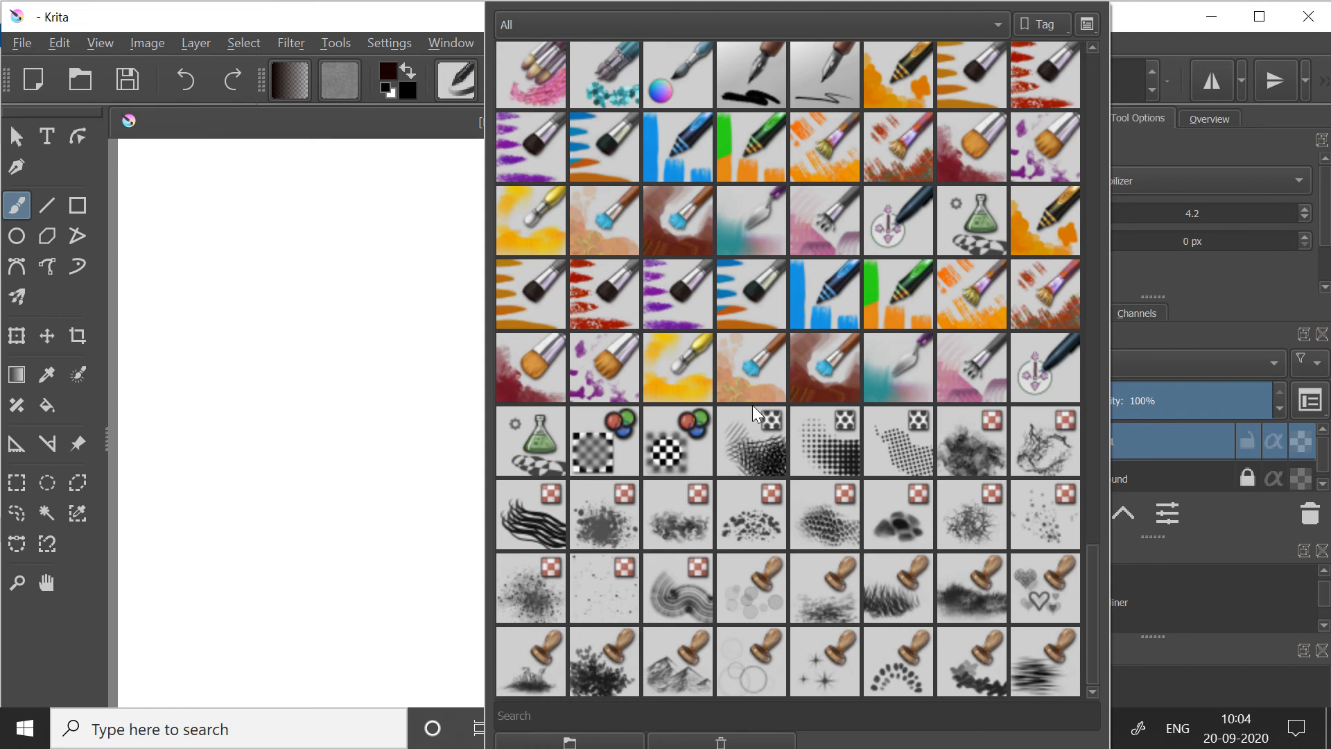
pyautogui.scroll(3)
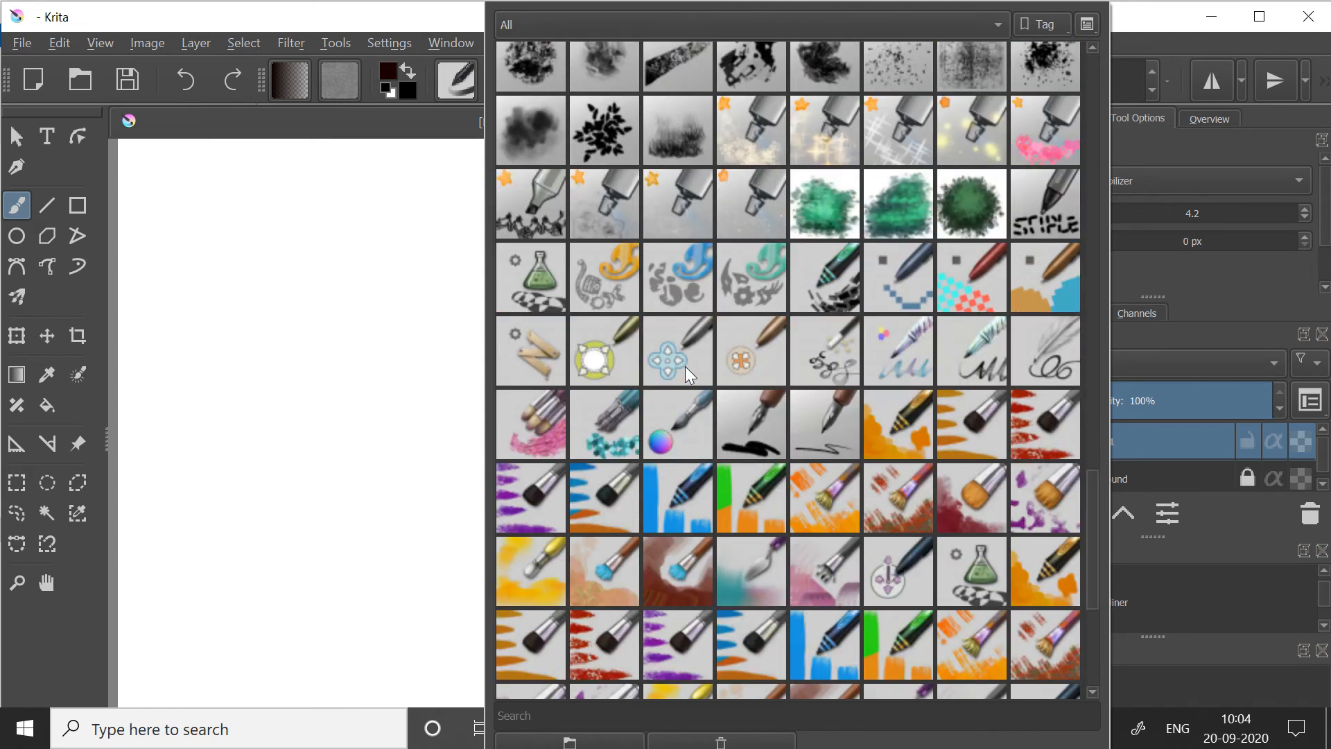
pyautogui.scroll(3)
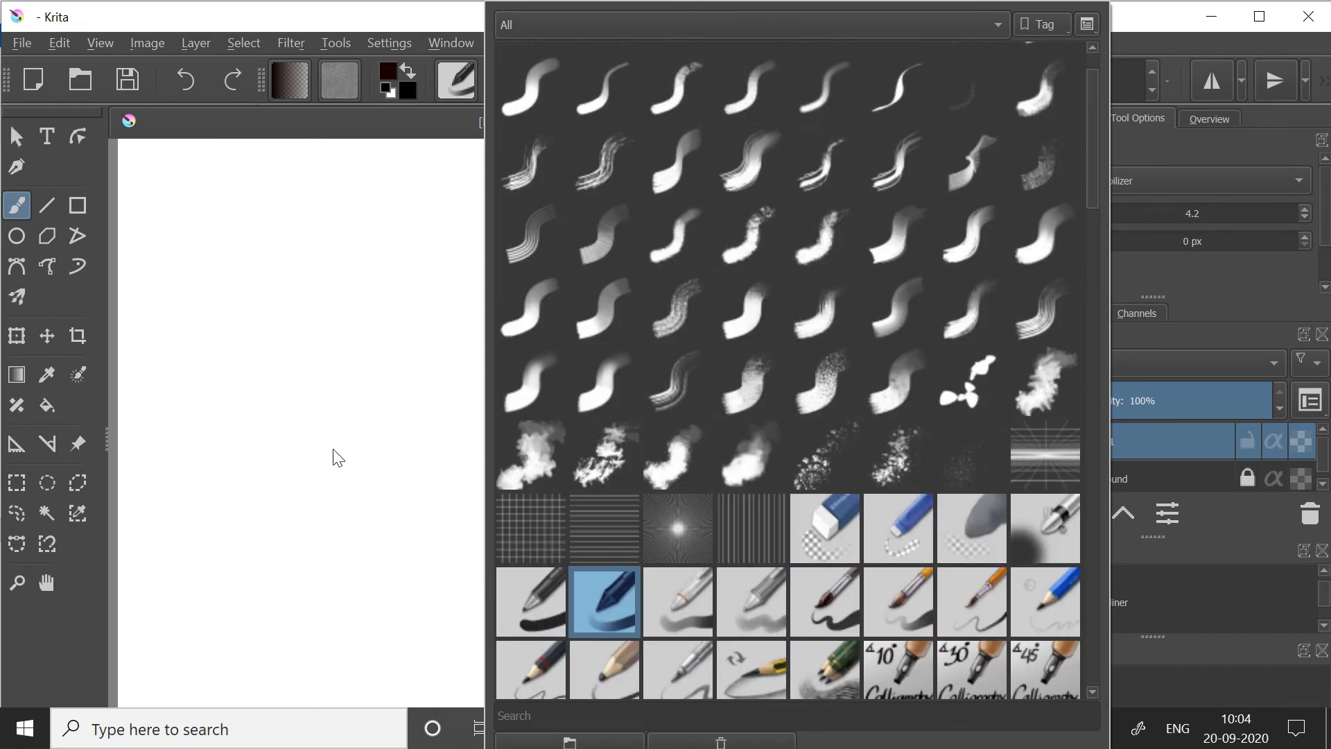
pyautogui.click(605, 601)
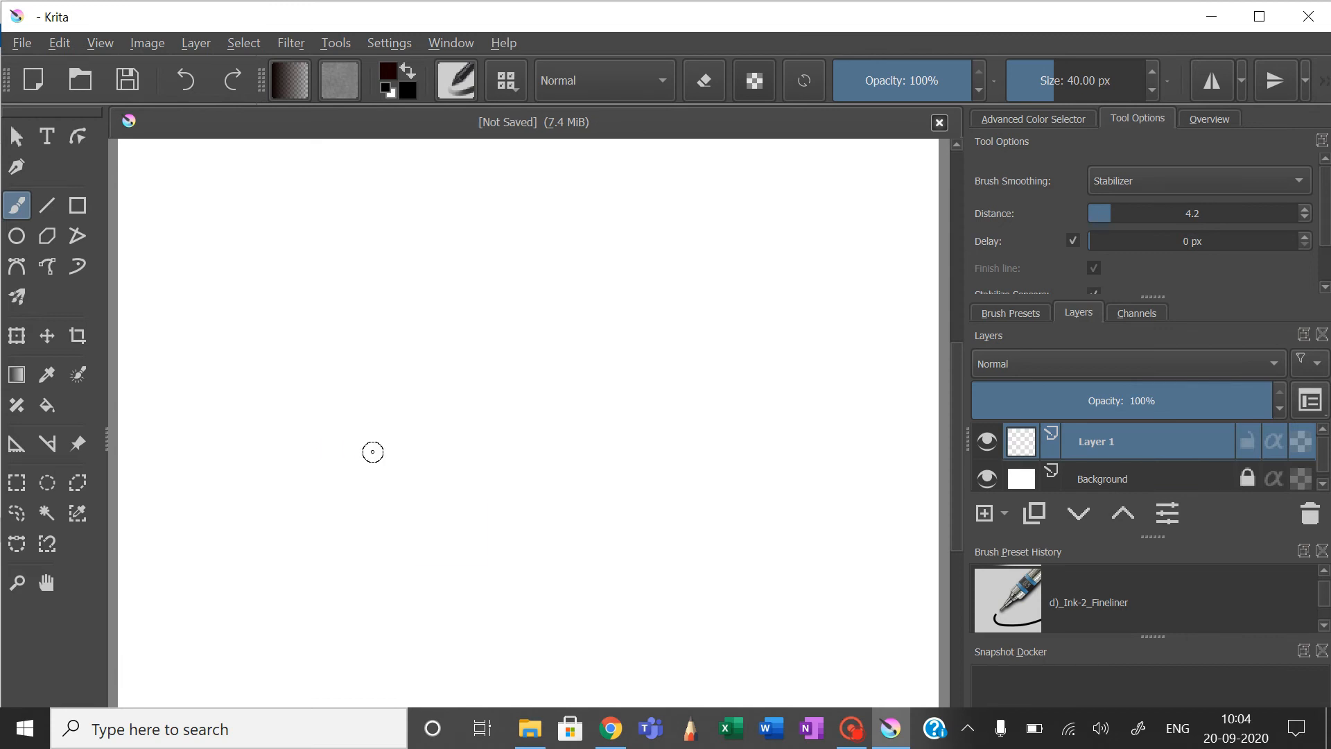
pyautogui.moveTo(567, 336)
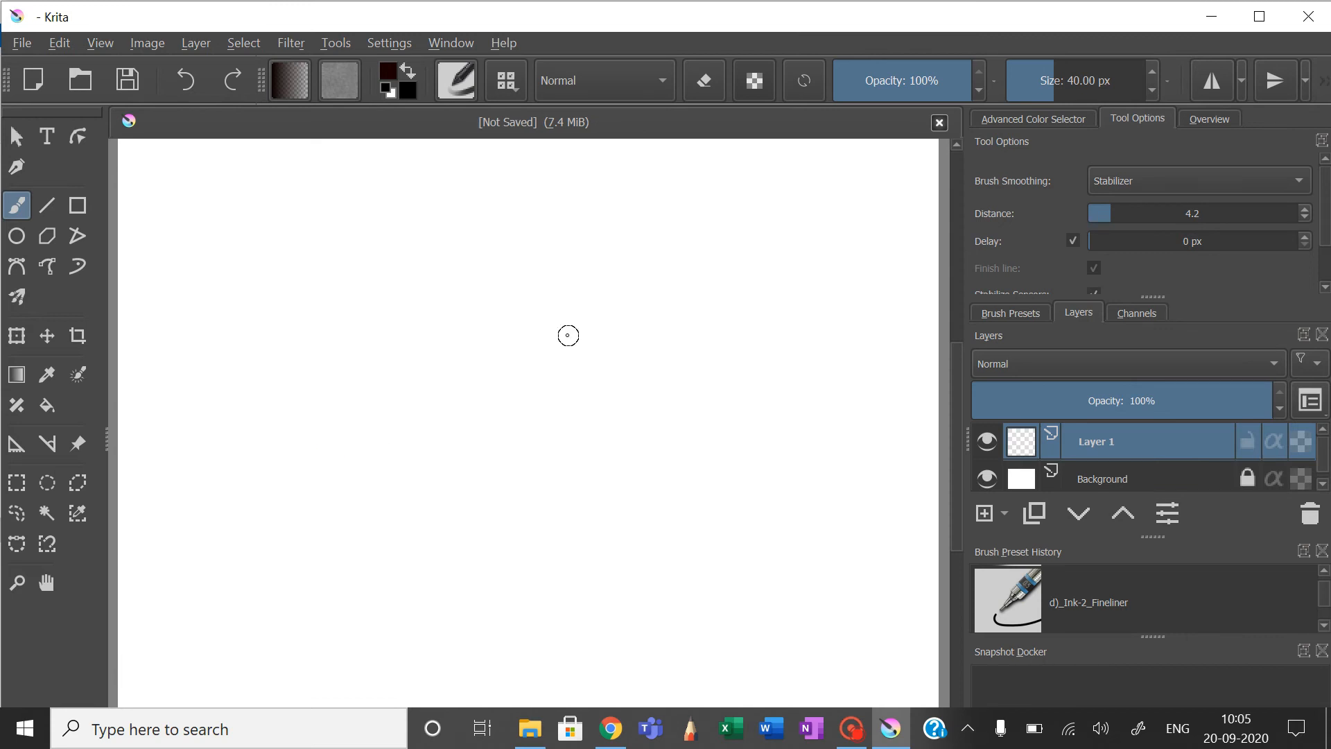